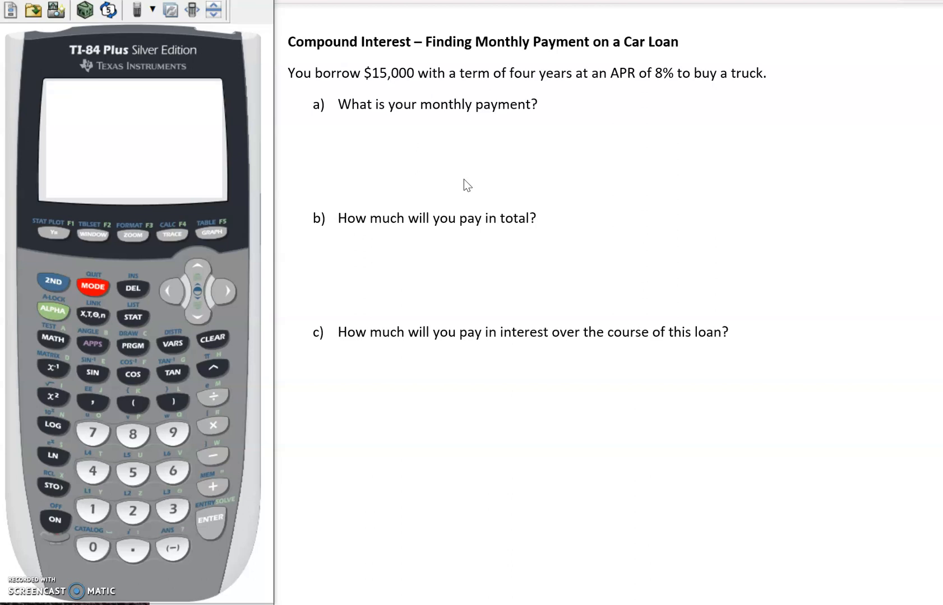
{"action": "mouse_move", "coordinate": [614, 122]}
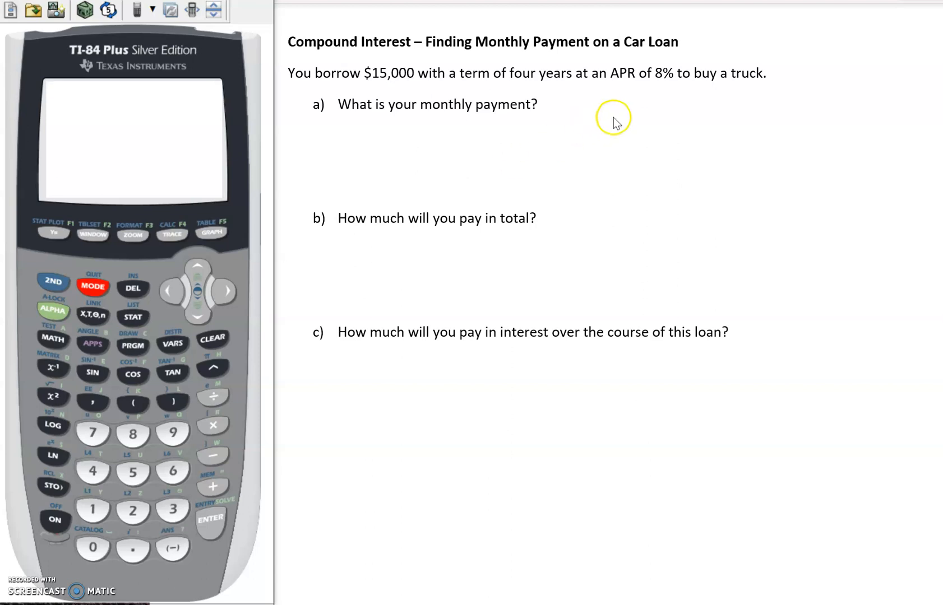
{"action": "mouse_move", "coordinate": [665, 87]}
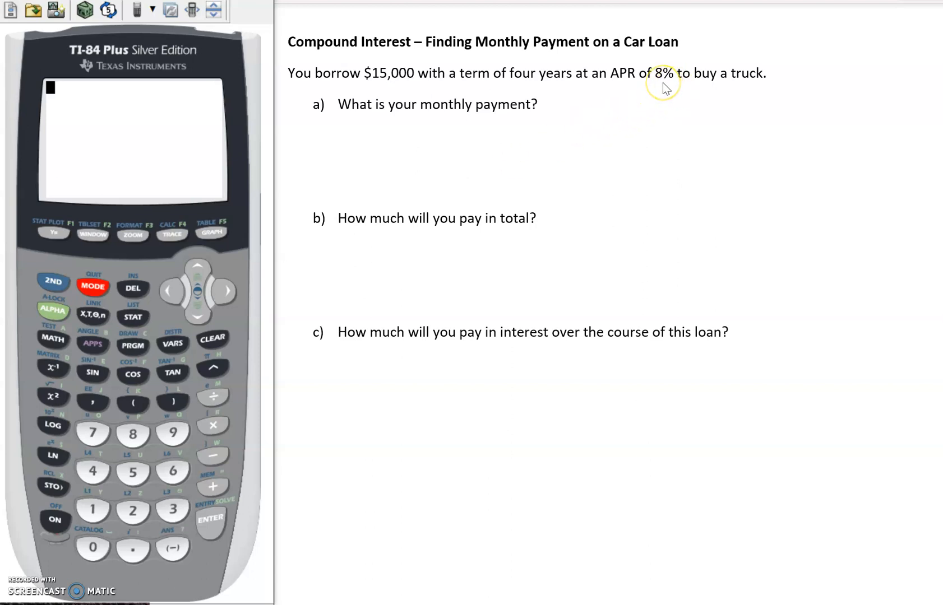
{"action": "mouse_move", "coordinate": [656, 97]}
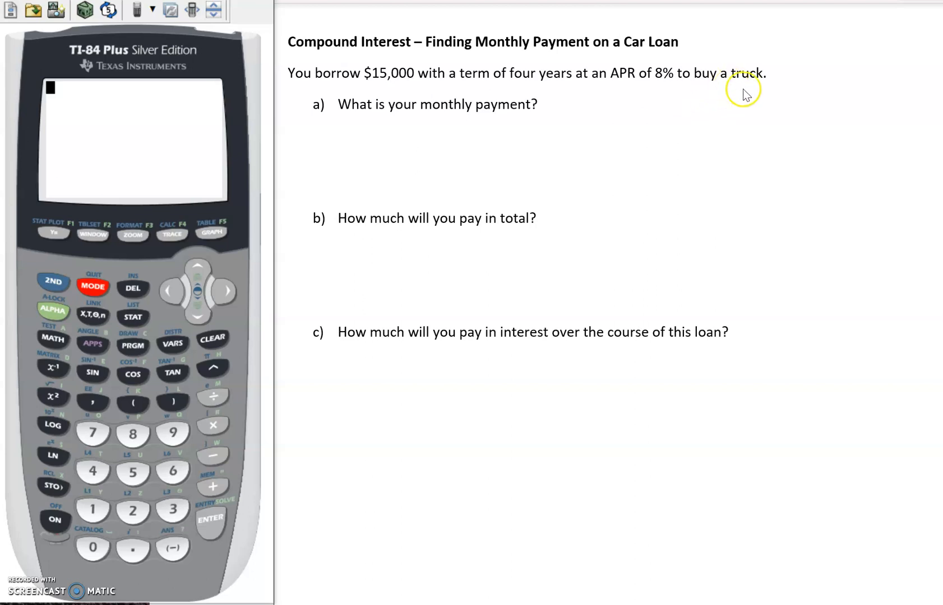
{"action": "mouse_move", "coordinate": [110, 317]}
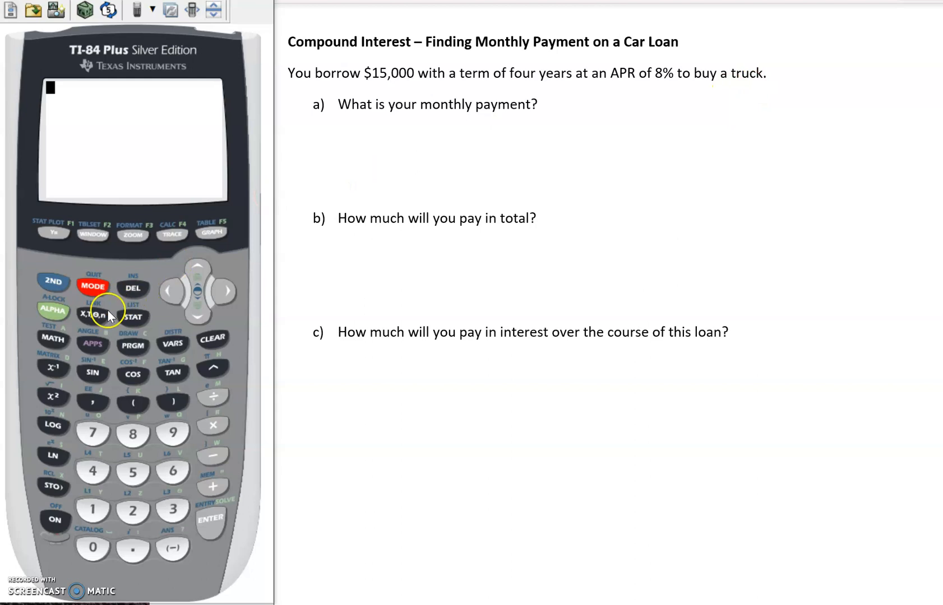
{"action": "mouse_move", "coordinate": [521, 142]}
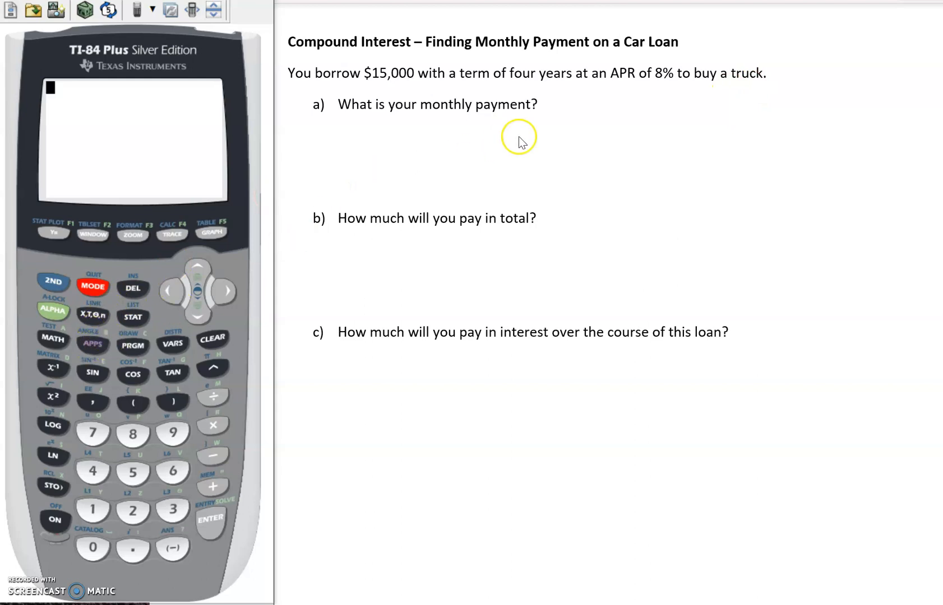
{"action": "mouse_move", "coordinate": [502, 131]}
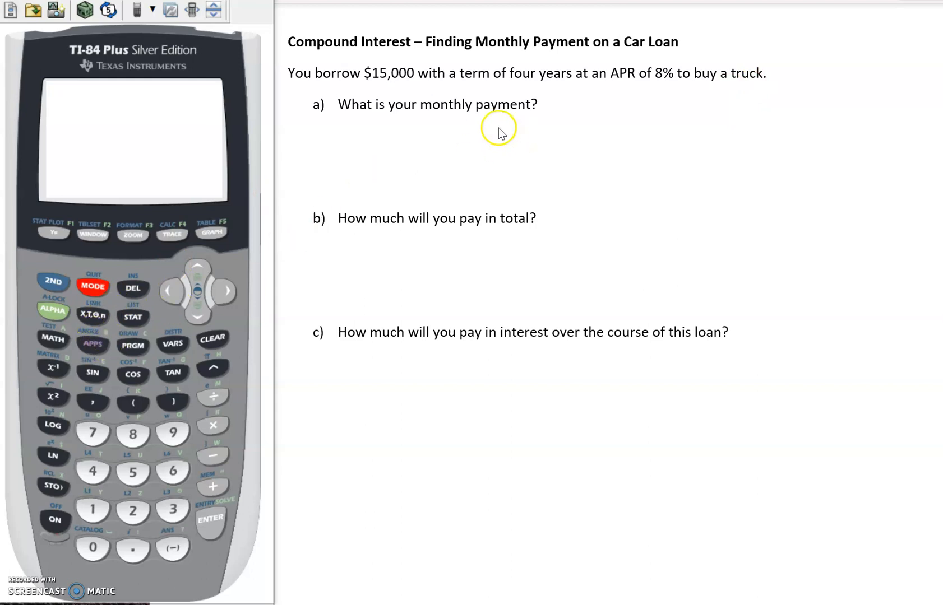
{"action": "mouse_move", "coordinate": [92, 351]}
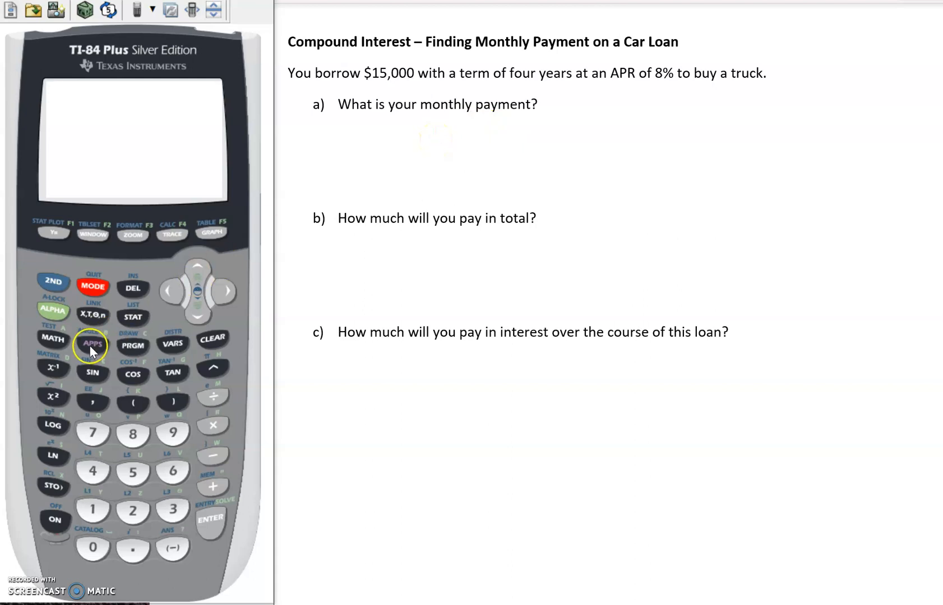
Launch the Finance app's TVM Solver from the APPS menu
{"action": "left_click", "coordinate": [92, 344]}
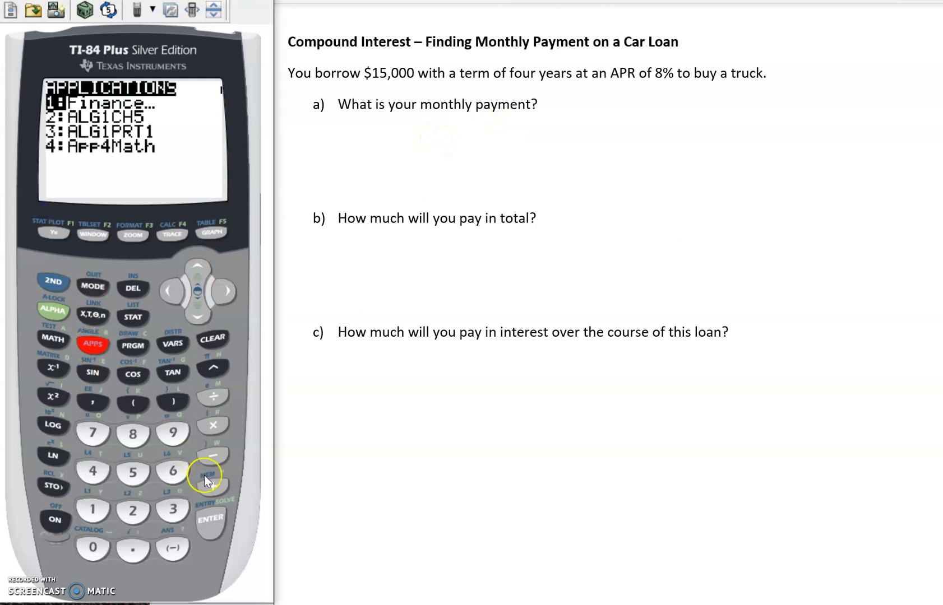
{"action": "left_click", "coordinate": [210, 518]}
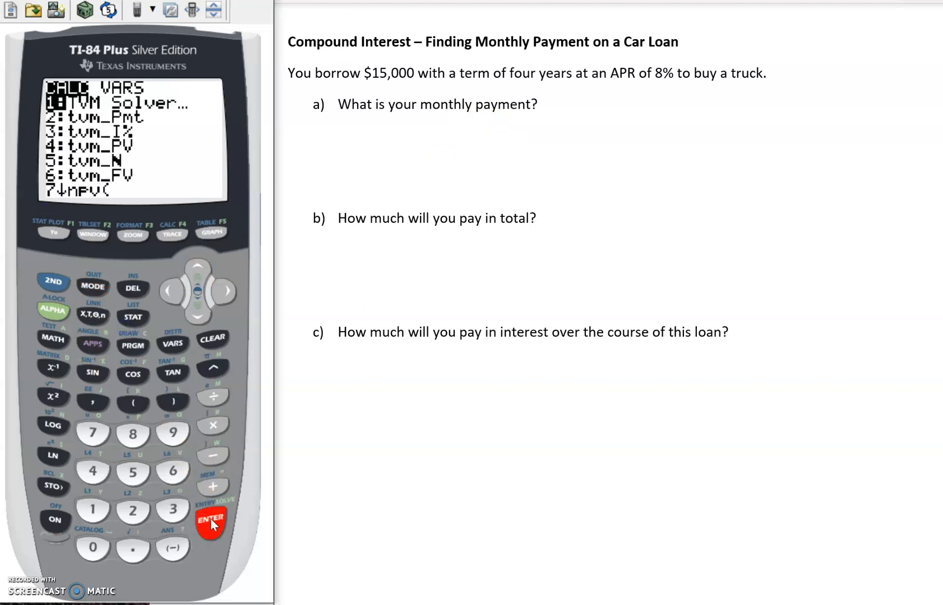
{"action": "left_click", "coordinate": [211, 519]}
{"action": "type", "text": "4*"}
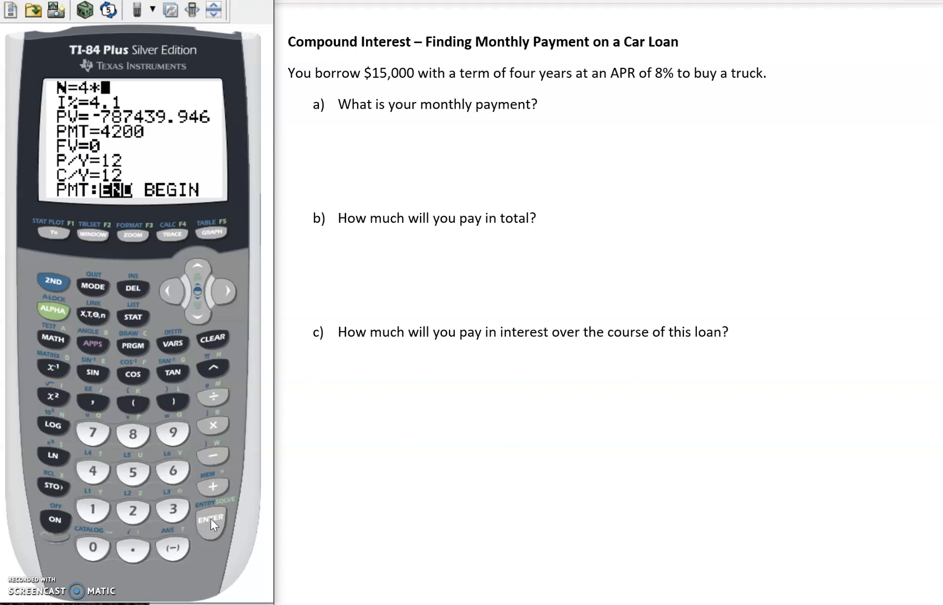
Fill the TVM Solver with N=4*12, I%=8, PV=15000, FV=0 and 12 periods per year
{"action": "left_click", "coordinate": [132, 513]}
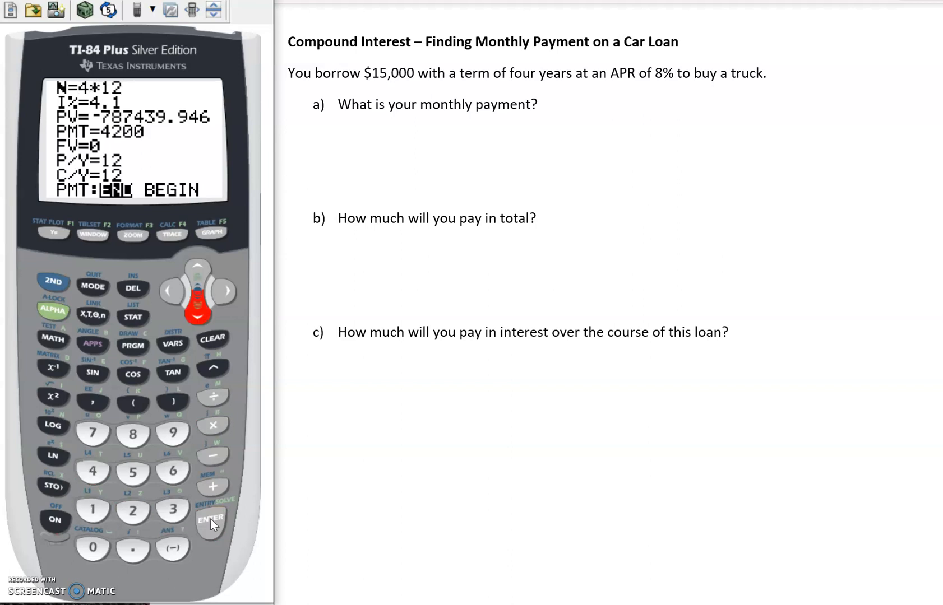
{"action": "left_click", "coordinate": [132, 435]}
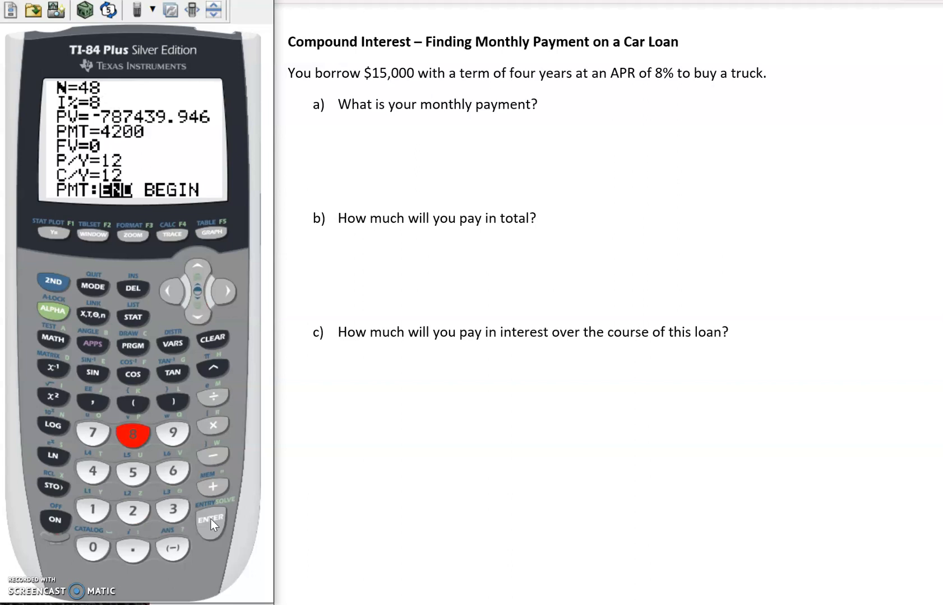
{"action": "left_click", "coordinate": [197, 305]}
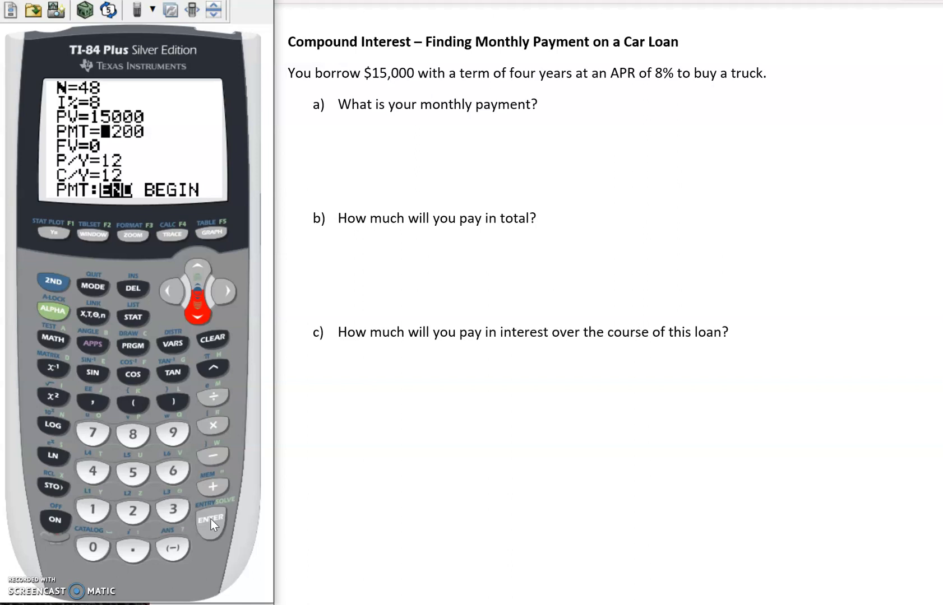
{"action": "left_click", "coordinate": [209, 518]}
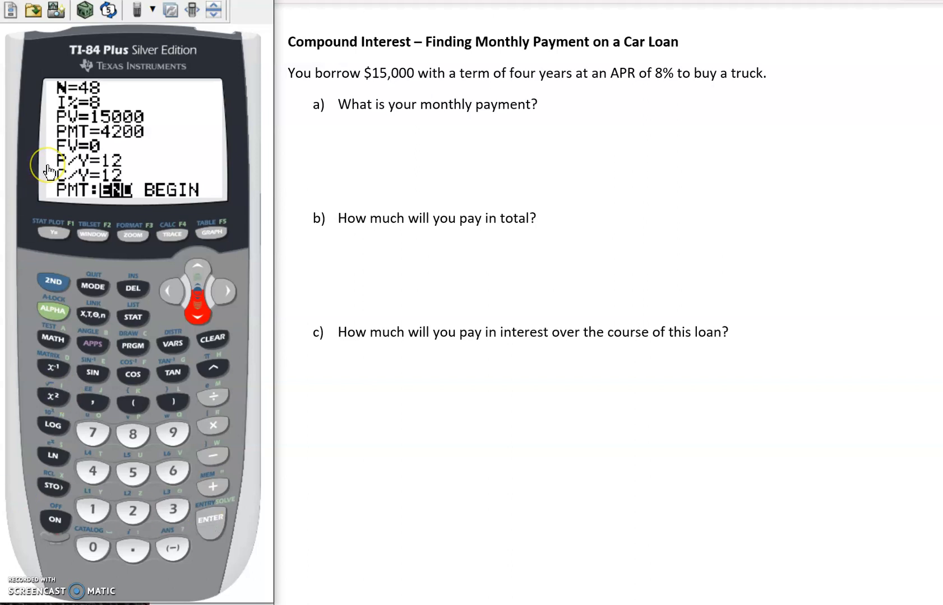
{"action": "mouse_move", "coordinate": [49, 171]}
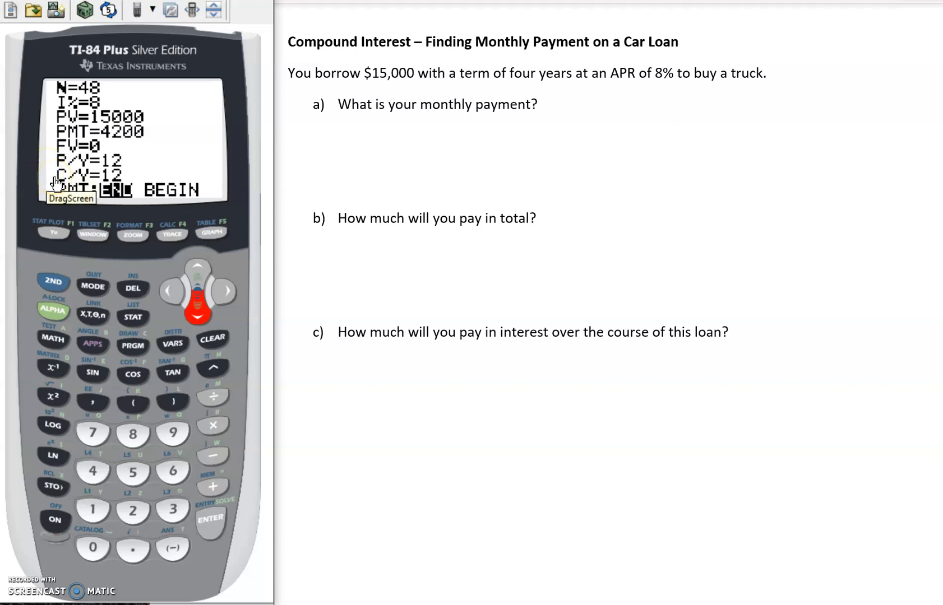
{"action": "left_click", "coordinate": [79, 145]}
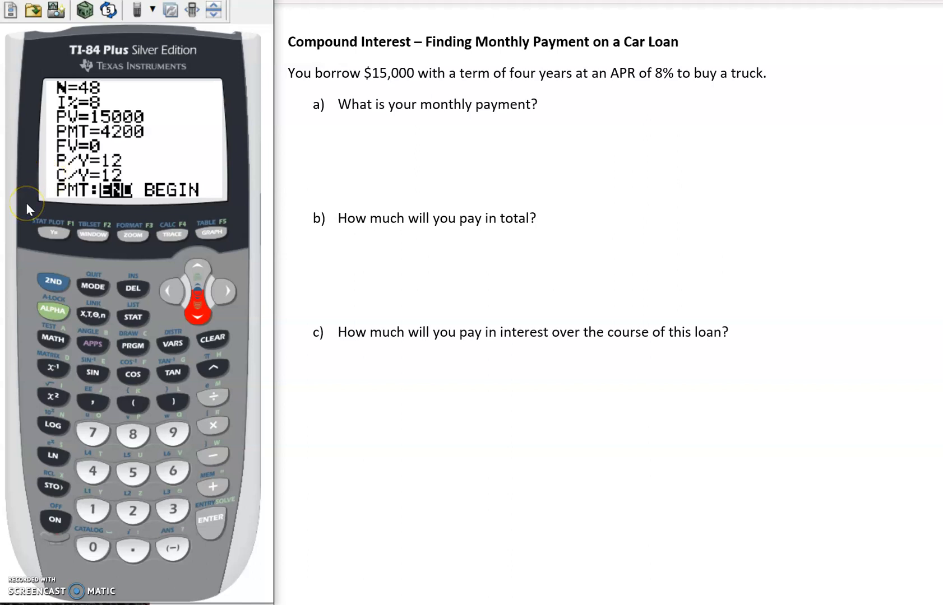
{"action": "mouse_move", "coordinate": [35, 134]}
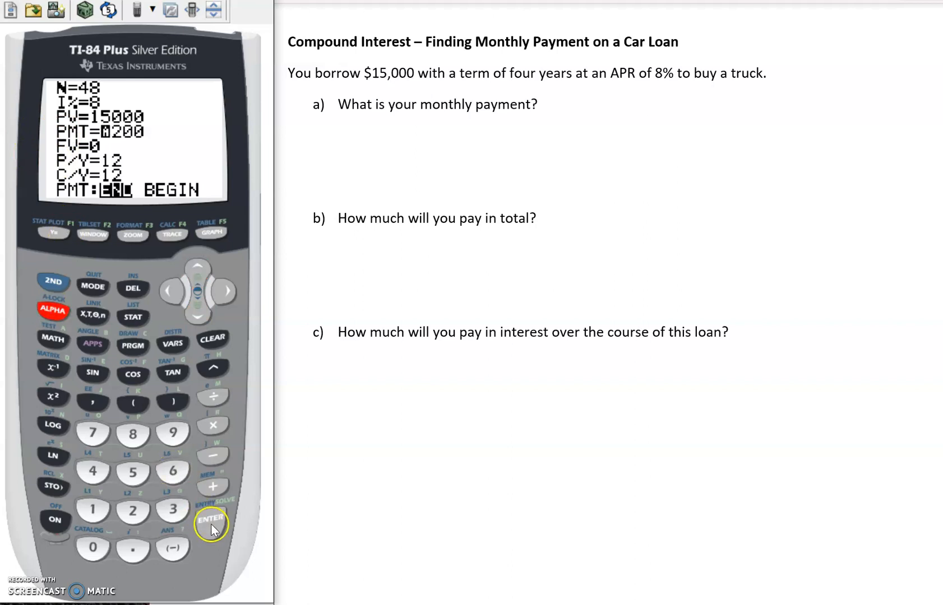
Solve for PMT, giving a monthly payment of -366.19383…
{"action": "left_click", "coordinate": [209, 519]}
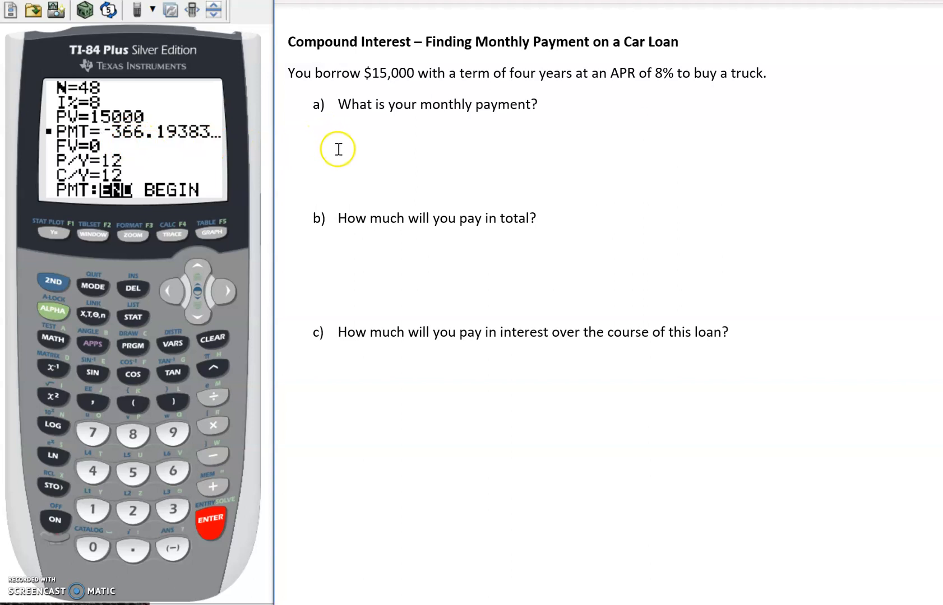
Answer question a) in red with the monthly payment $366.19
{"action": "type", "text": "$"}
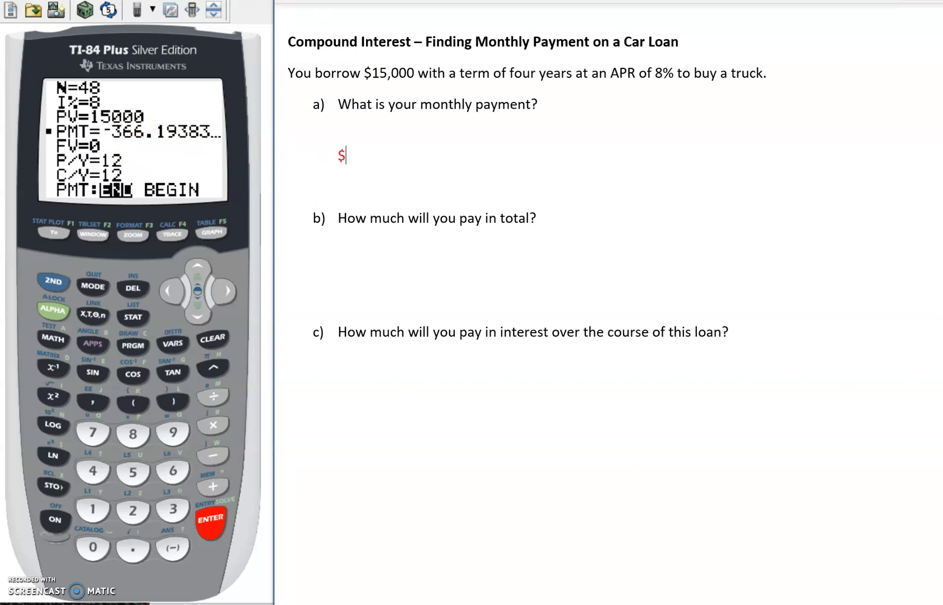
{"action": "type", "text": "366.1"}
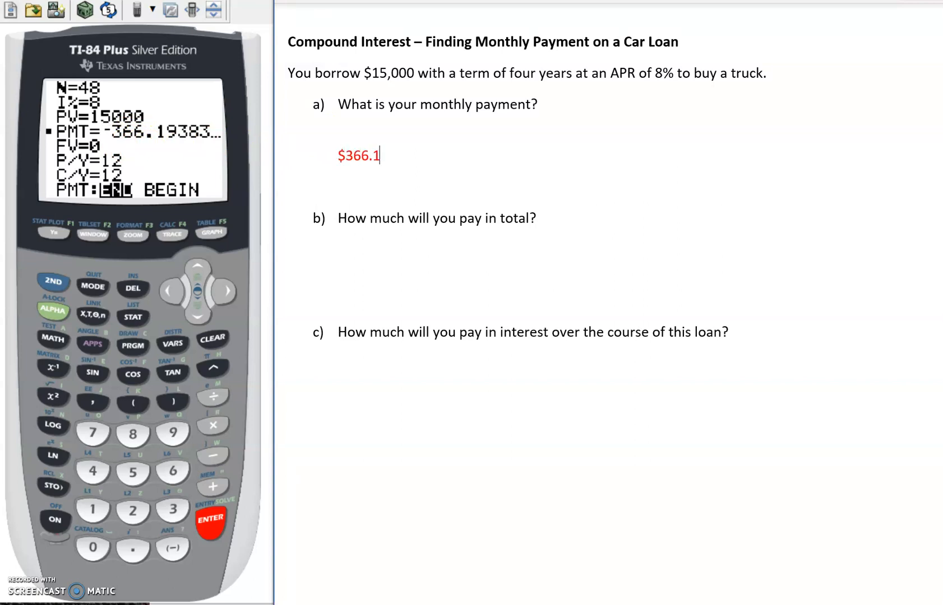
{"action": "type", "text": "9"}
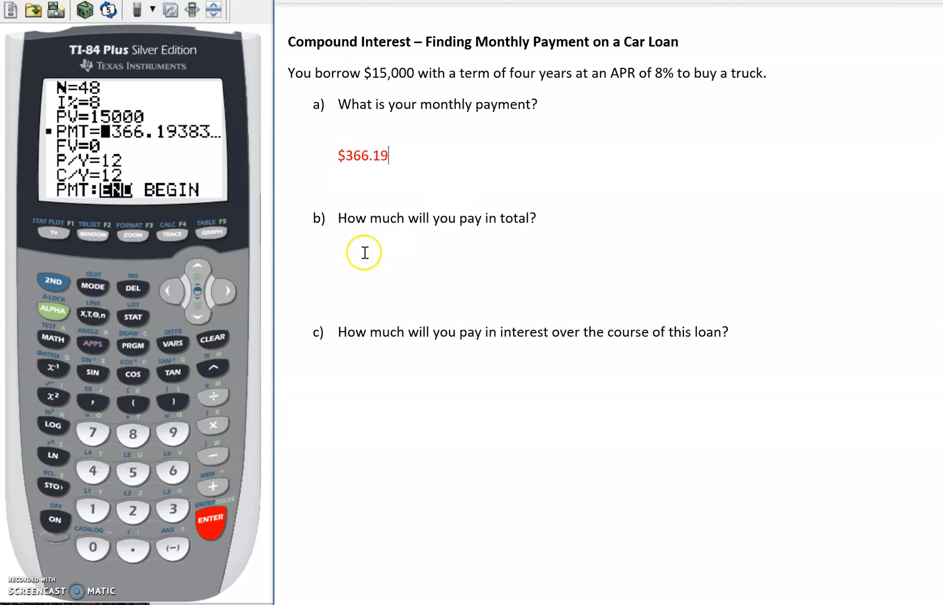
{"action": "mouse_move", "coordinate": [371, 262]}
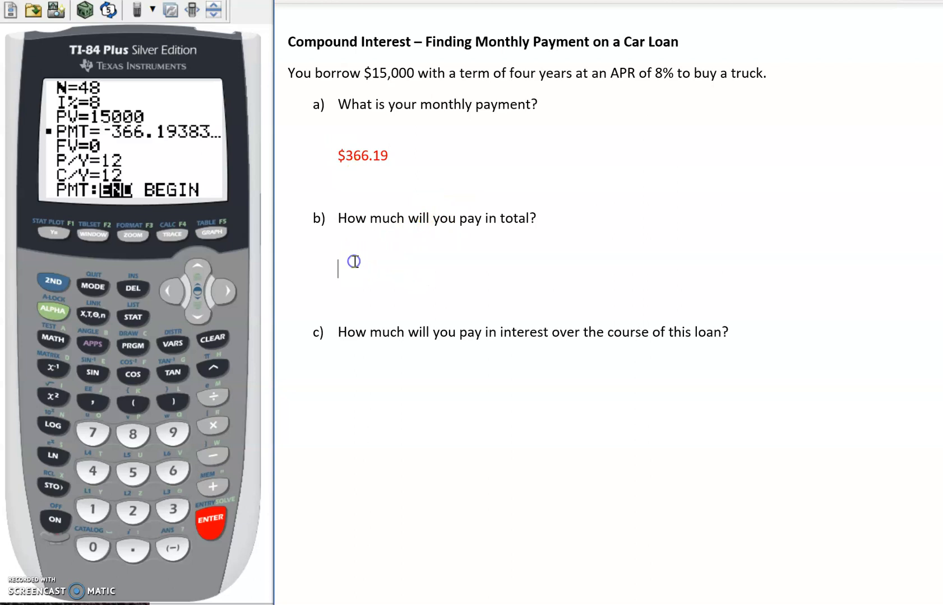
{"action": "mouse_move", "coordinate": [432, 84]}
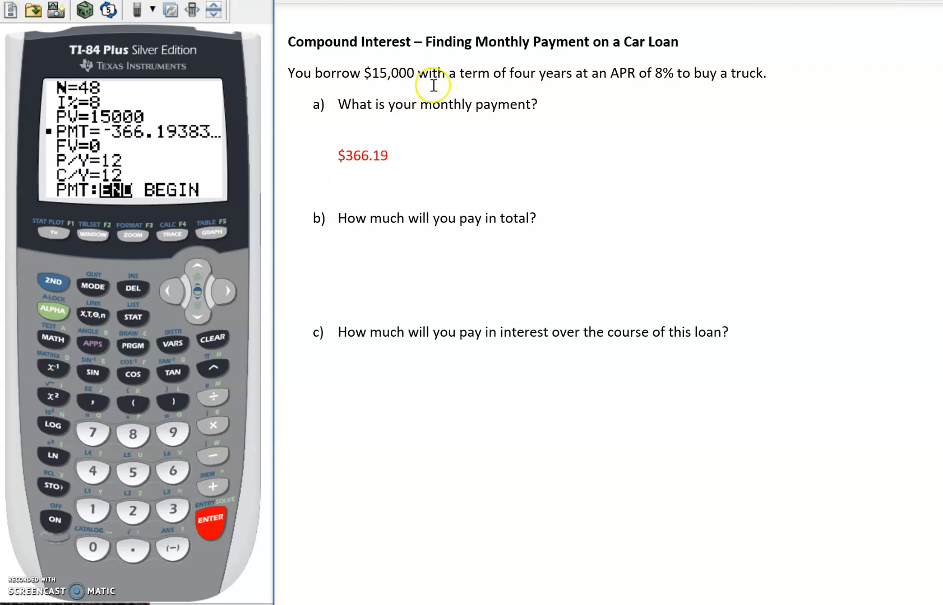
{"action": "mouse_move", "coordinate": [611, 95]}
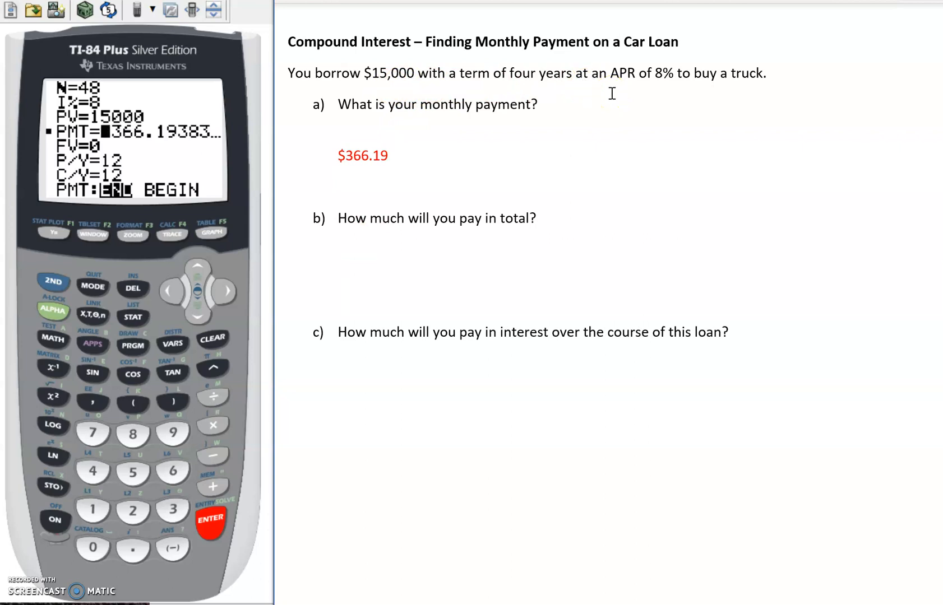
Move to the blank answer line under question b)
{"action": "left_click", "coordinate": [336, 269]}
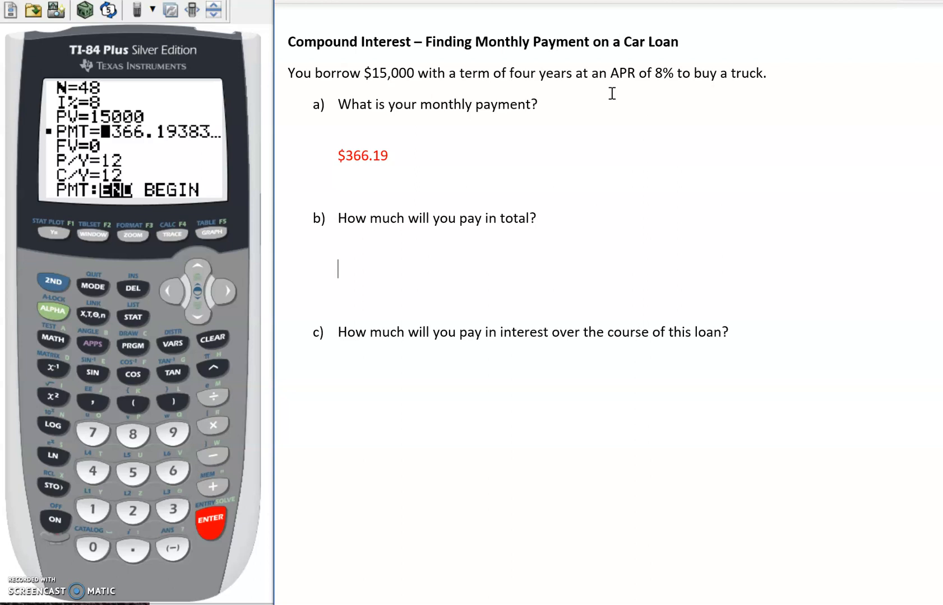
{"action": "mouse_move", "coordinate": [394, 257]}
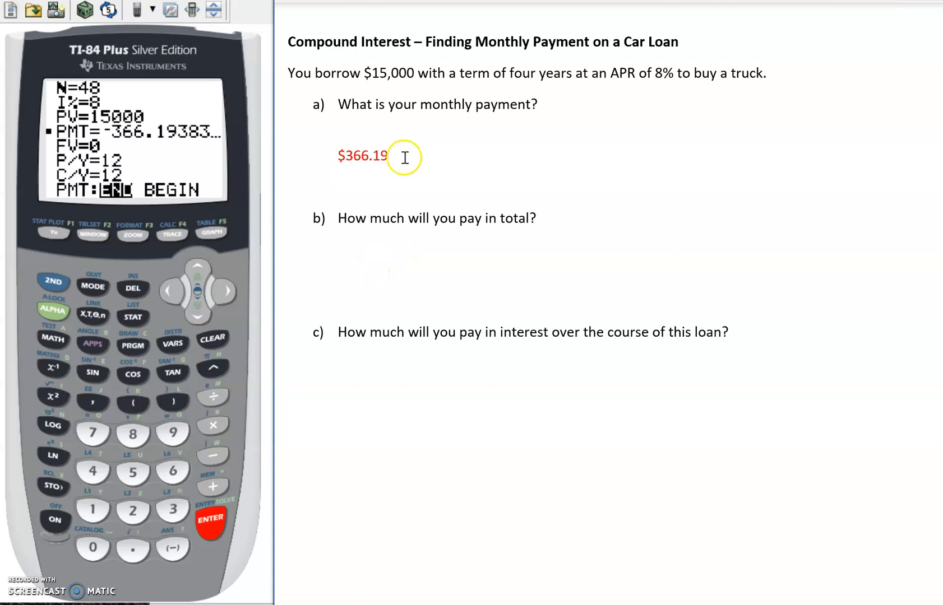
{"action": "mouse_move", "coordinate": [439, 104]}
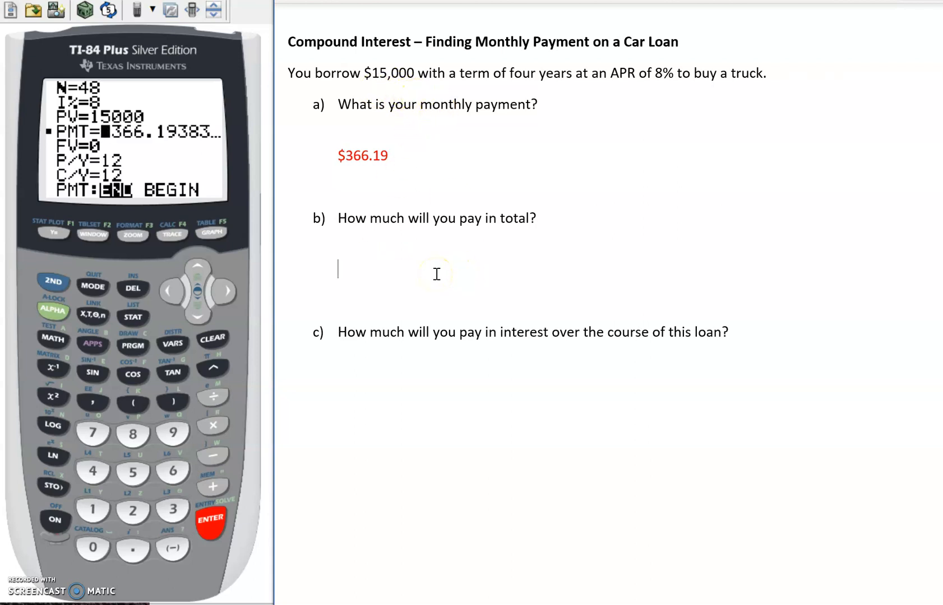
{"action": "mouse_move", "coordinate": [390, 263]}
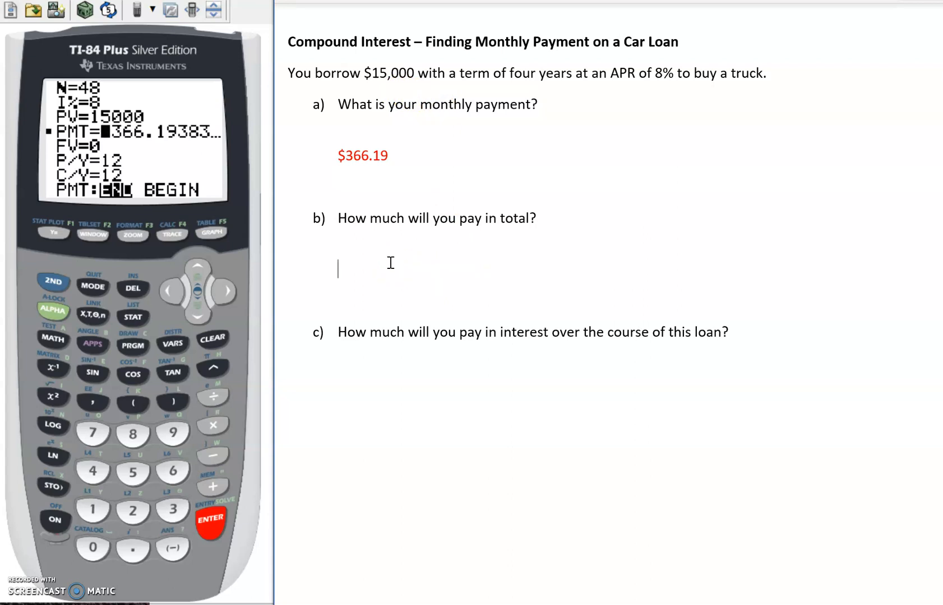
Write the working "$366.19 x 12 x 4 = $" in red under question b)
{"action": "type", "text": "$"}
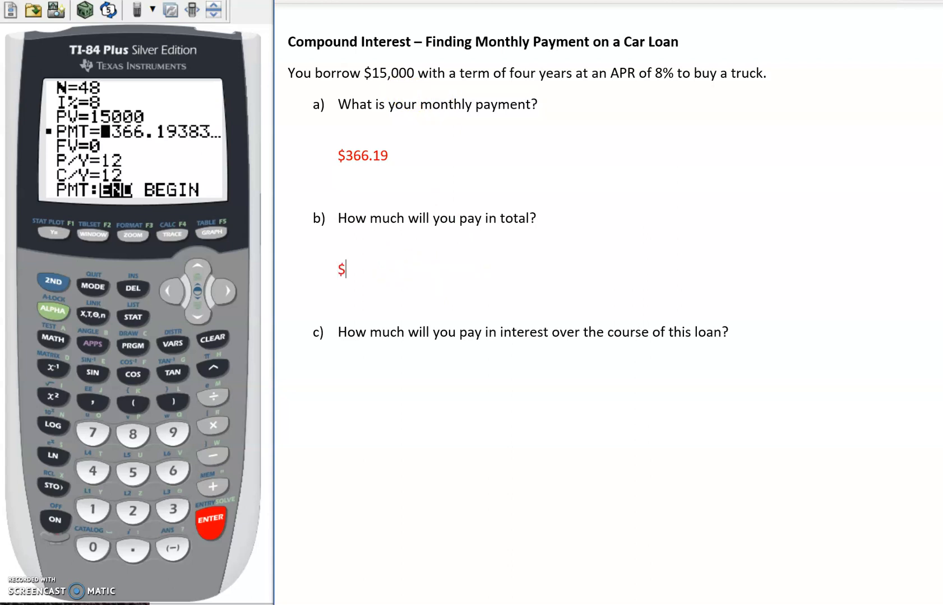
{"action": "type", "text": "366.19"}
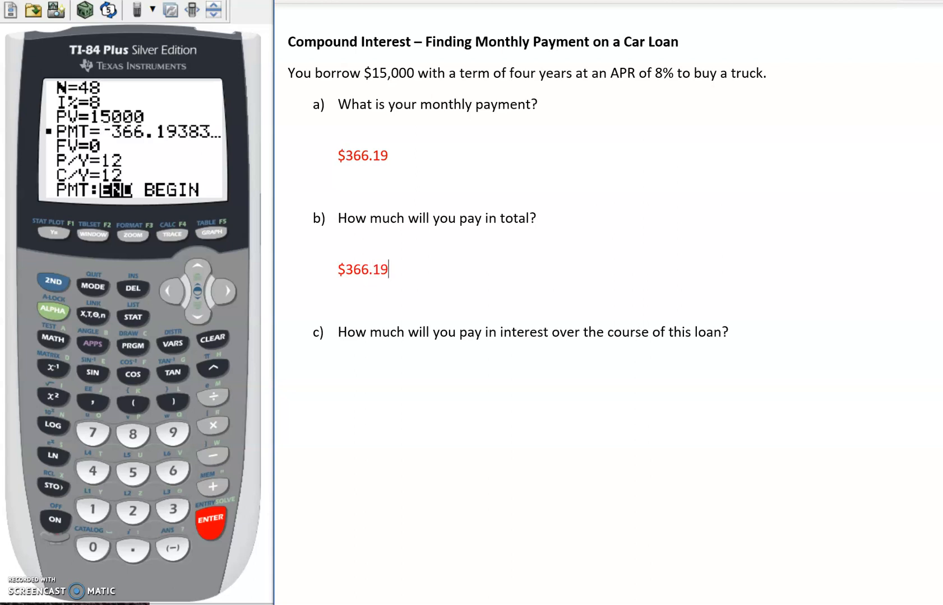
{"action": "type", "text": "x"}
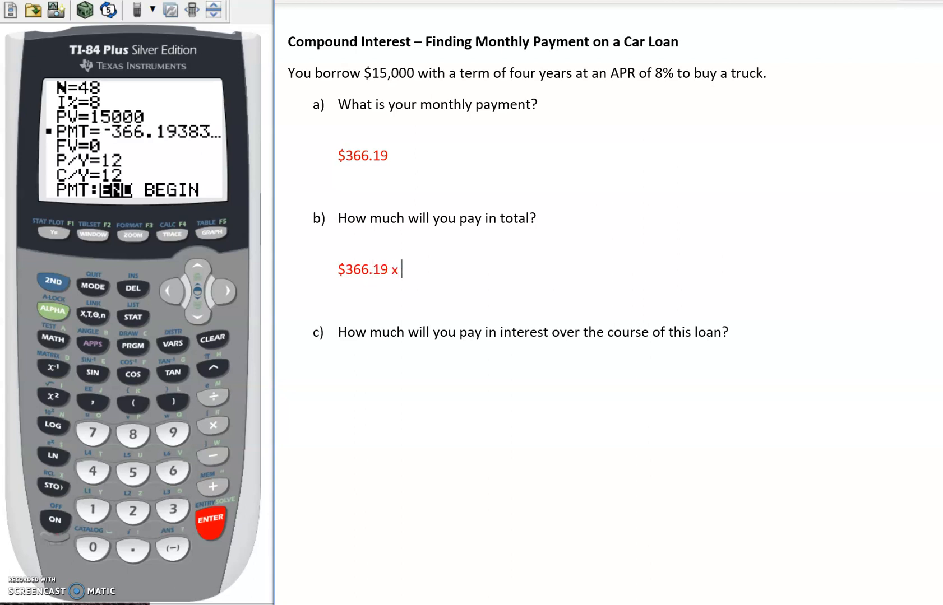
{"action": "type", "text": "12"}
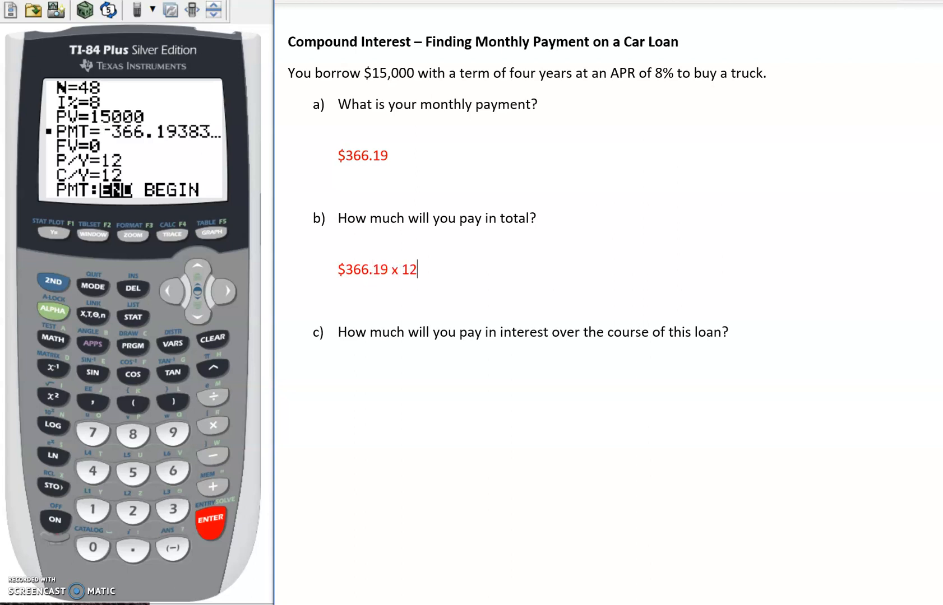
{"action": "type", "text": "x 4 ="}
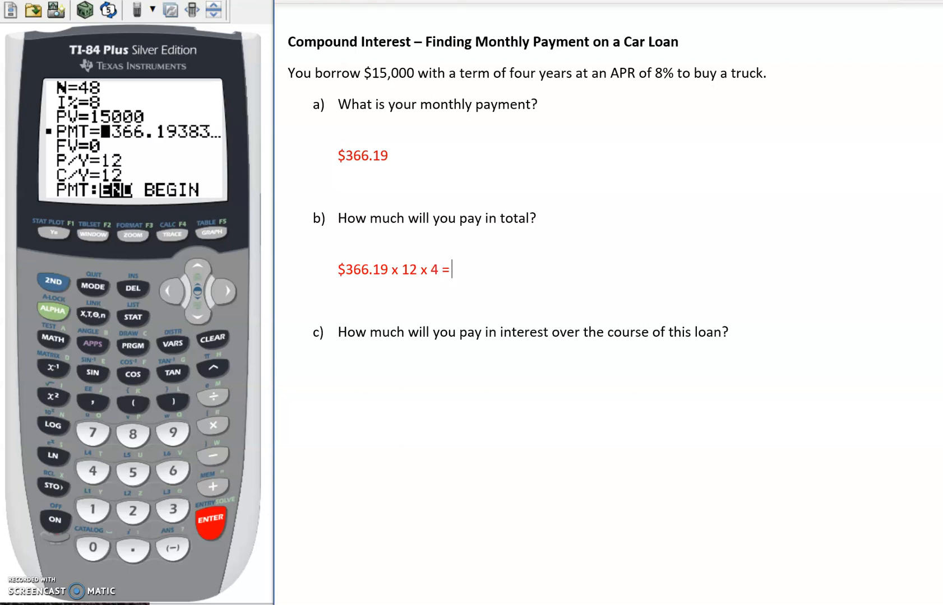
{"action": "type", "text": "$"}
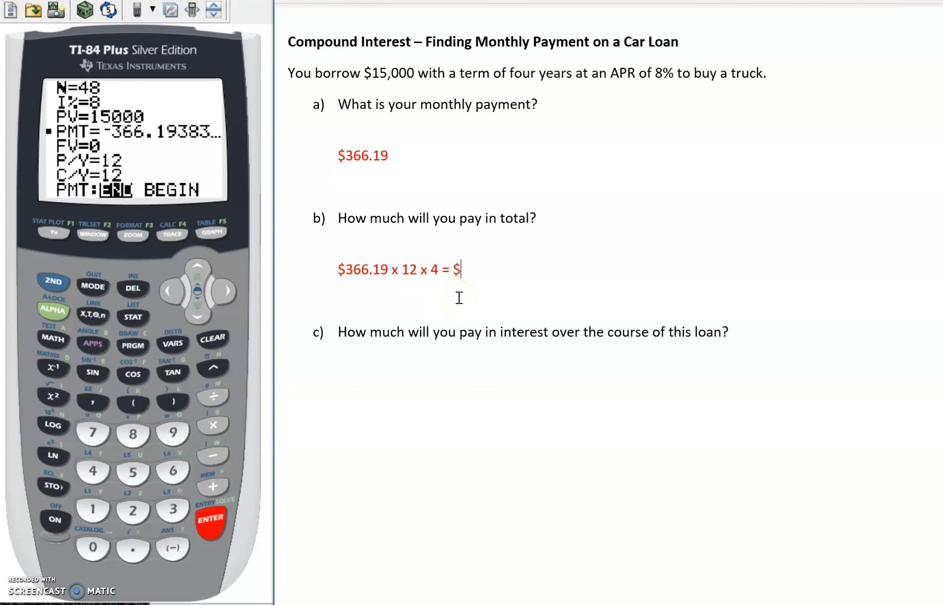
{"action": "mouse_move", "coordinate": [182, 155]}
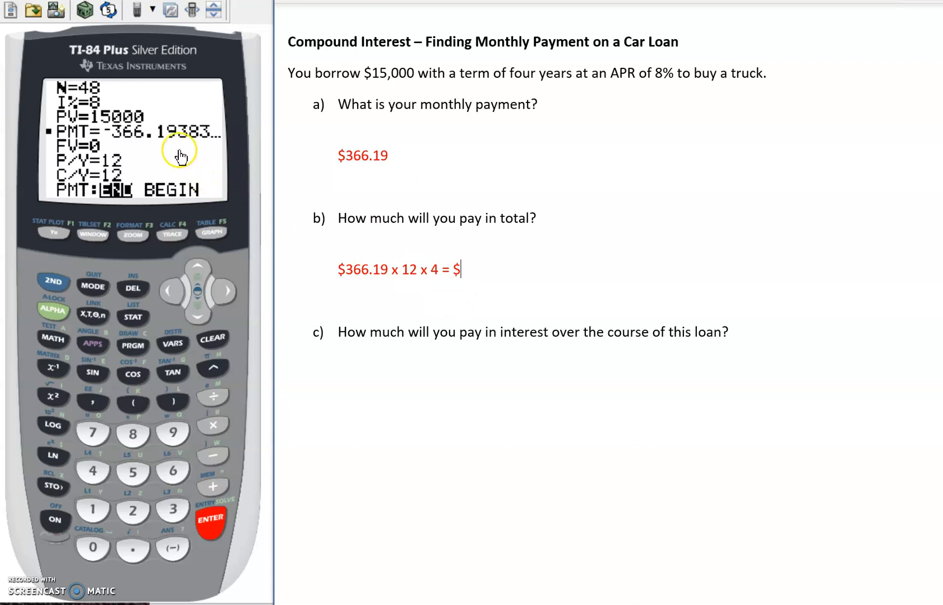
{"action": "mouse_move", "coordinate": [172, 146]}
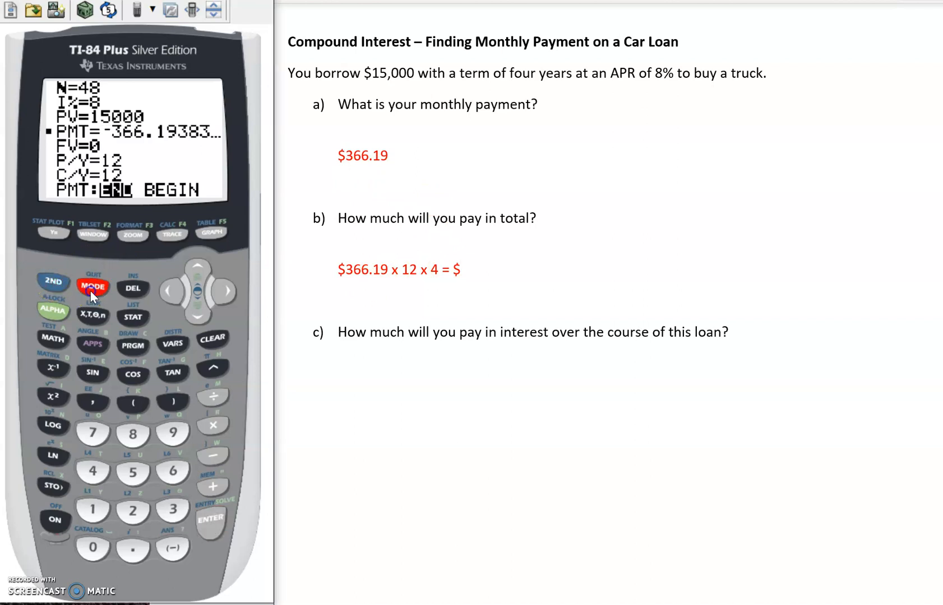
Quit the solver and evaluate 366.19*12*4 on the home screen, getting 17577.12
{"action": "left_click", "coordinate": [94, 287]}
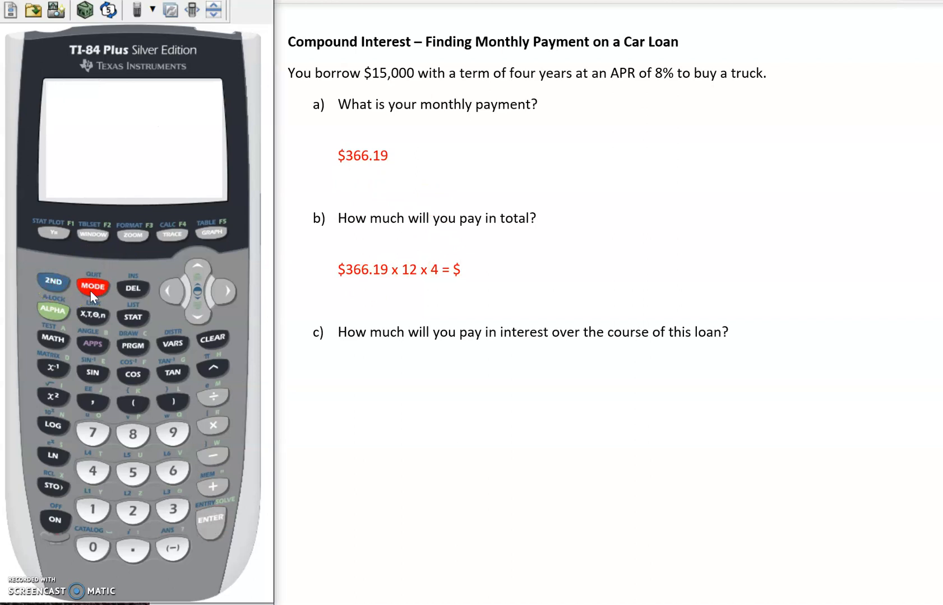
{"action": "left_click", "coordinate": [173, 472]}
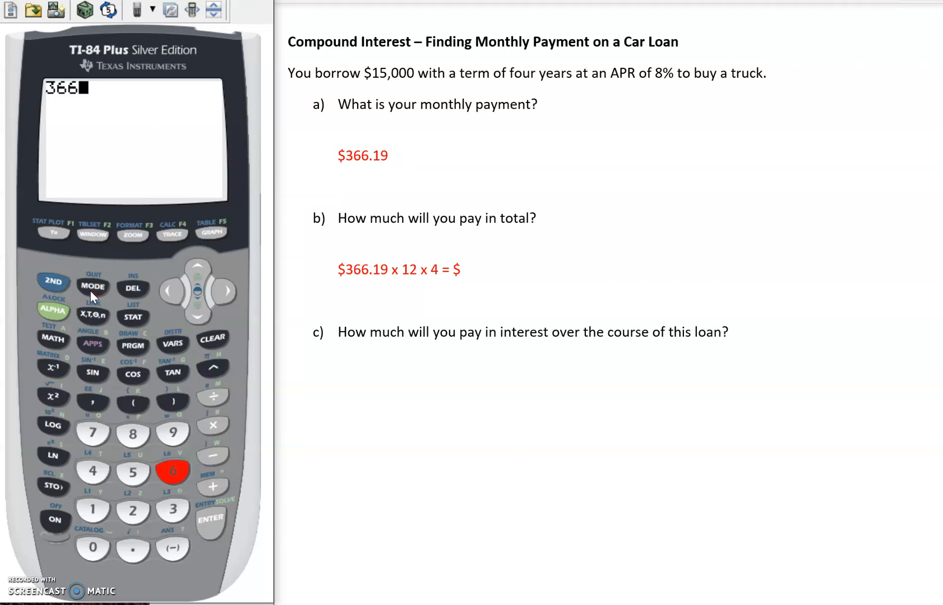
{"action": "left_click", "coordinate": [171, 434]}
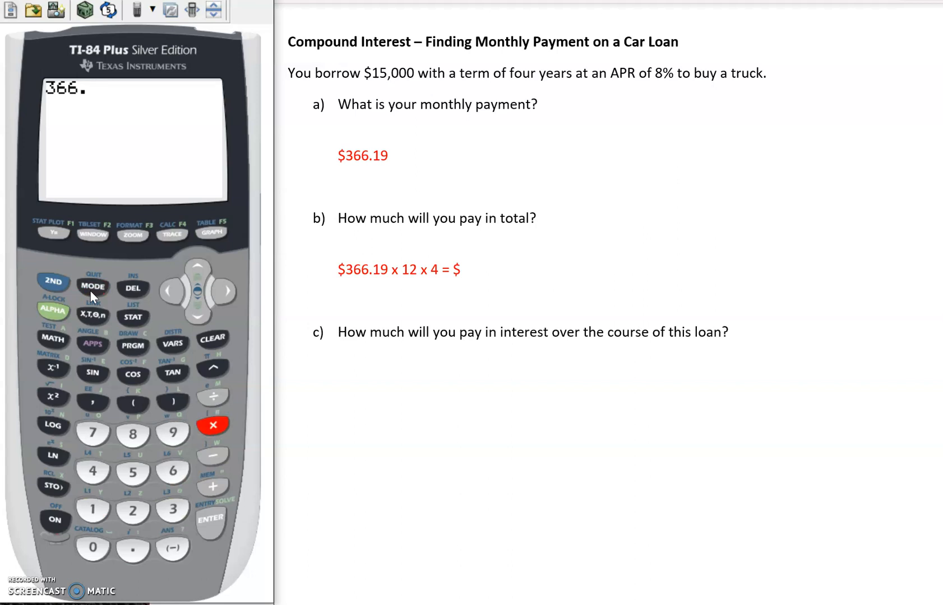
{"action": "left_click", "coordinate": [94, 472]}
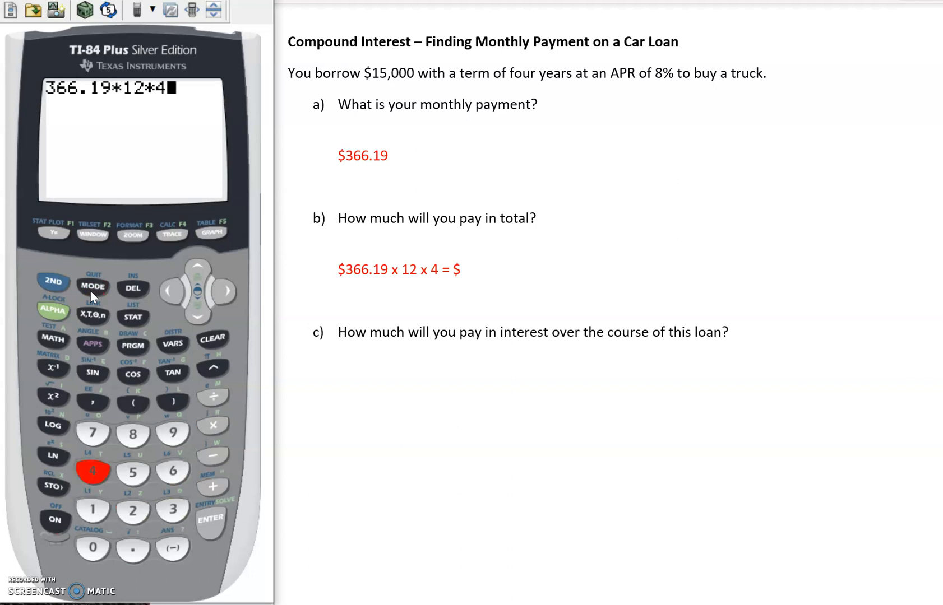
{"action": "left_click", "coordinate": [209, 519]}
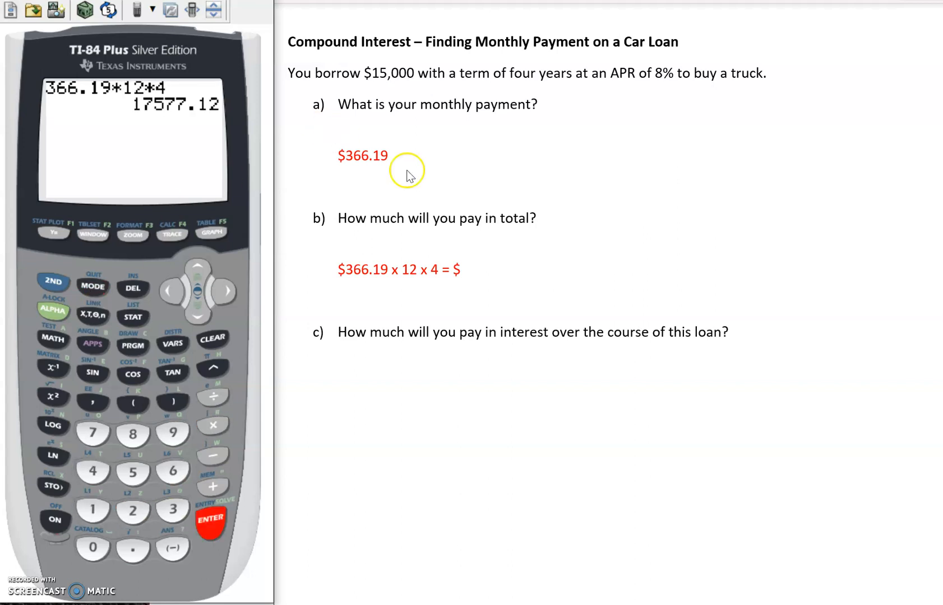
Complete answer b) with the total paid, 17,577.12
{"action": "type", "text": "17"}
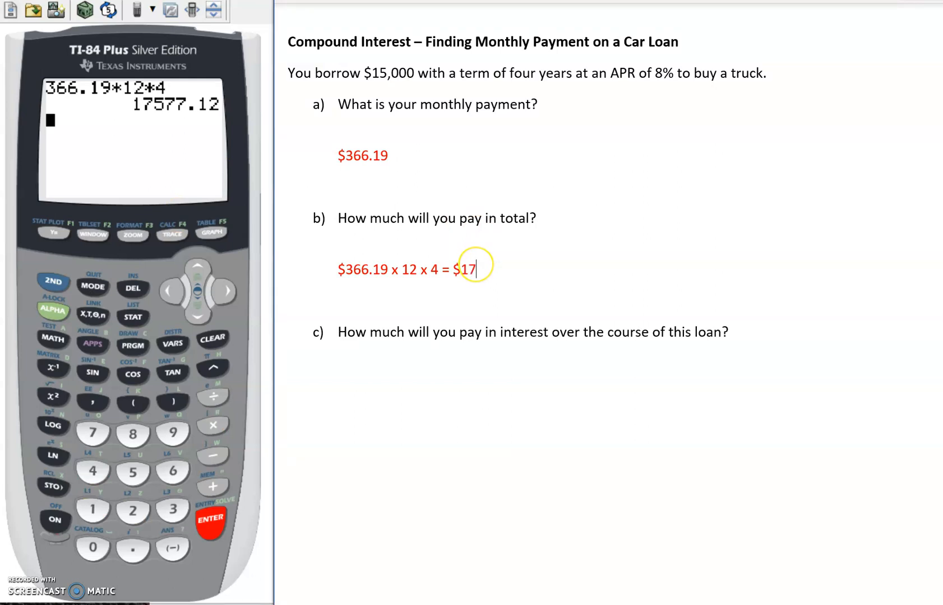
{"action": "type", "text": ",5"}
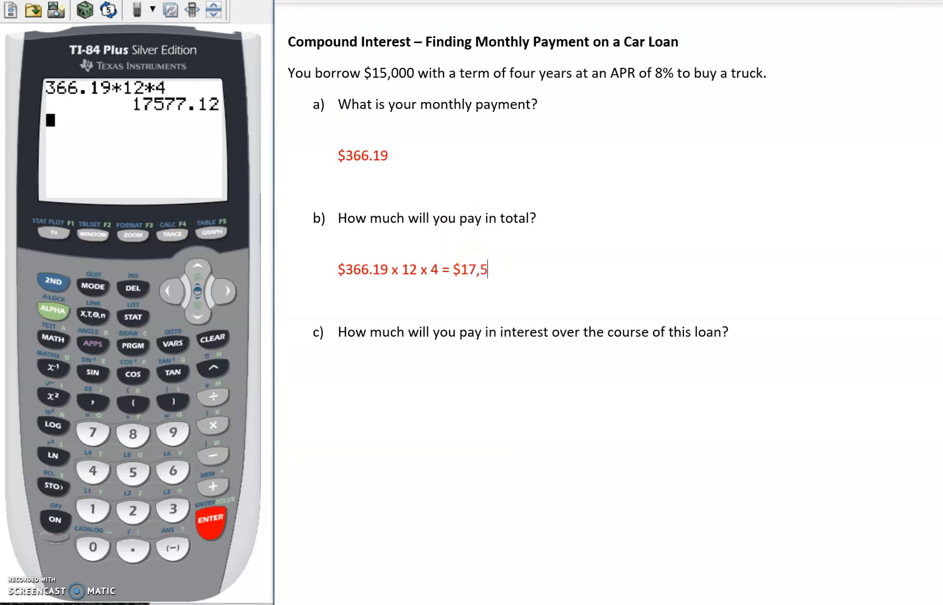
{"action": "type", "text": "77"}
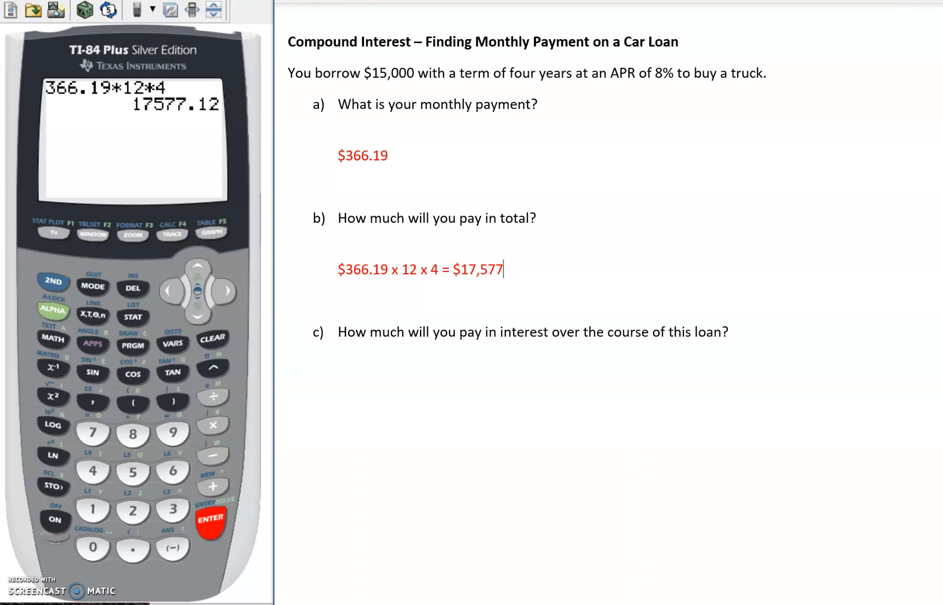
{"action": "type", "text": ".12"}
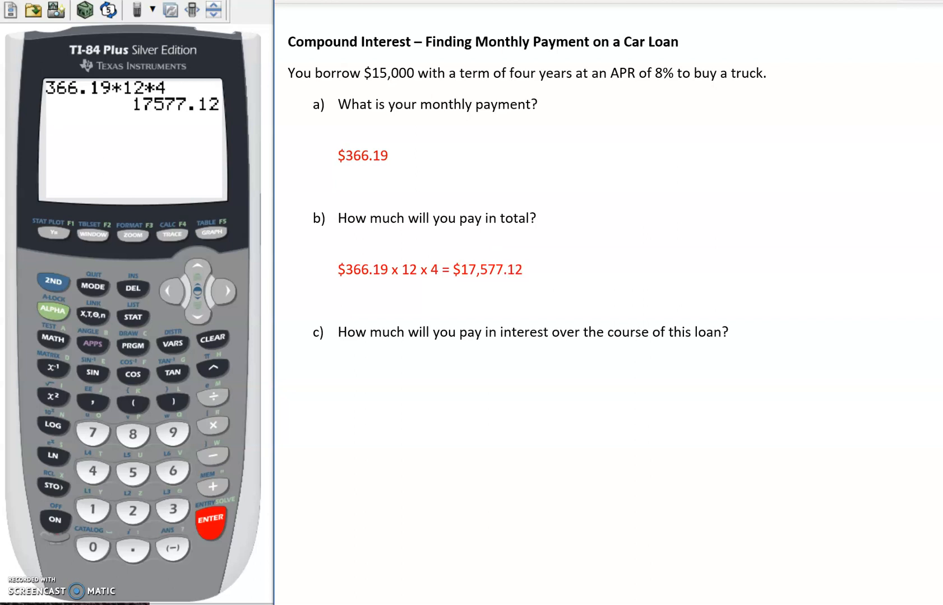
Return to the end of answer b) and begin re-entering the payment as 366.2 on the calculator
{"action": "left_click", "coordinate": [529, 269]}
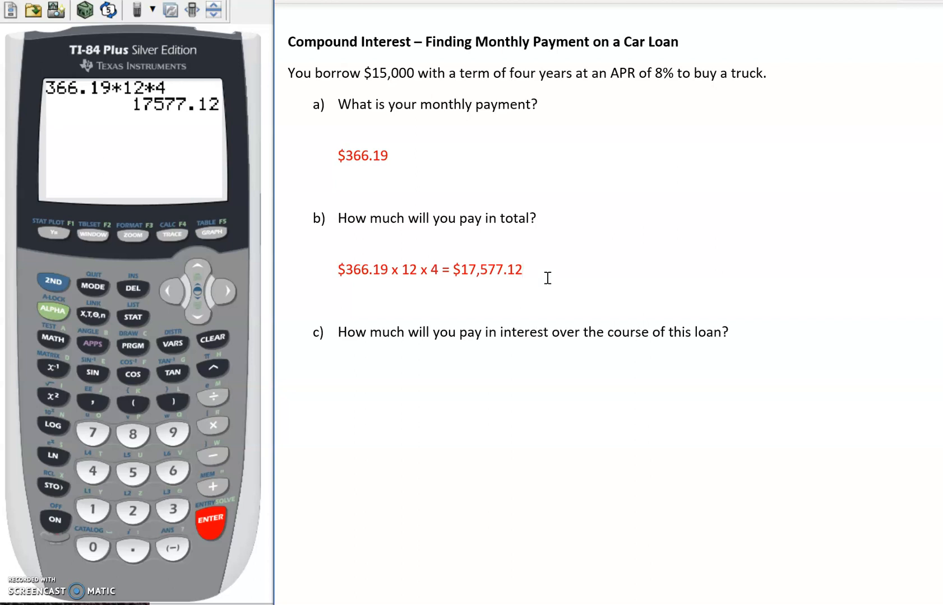
{"action": "mouse_move", "coordinate": [569, 274]}
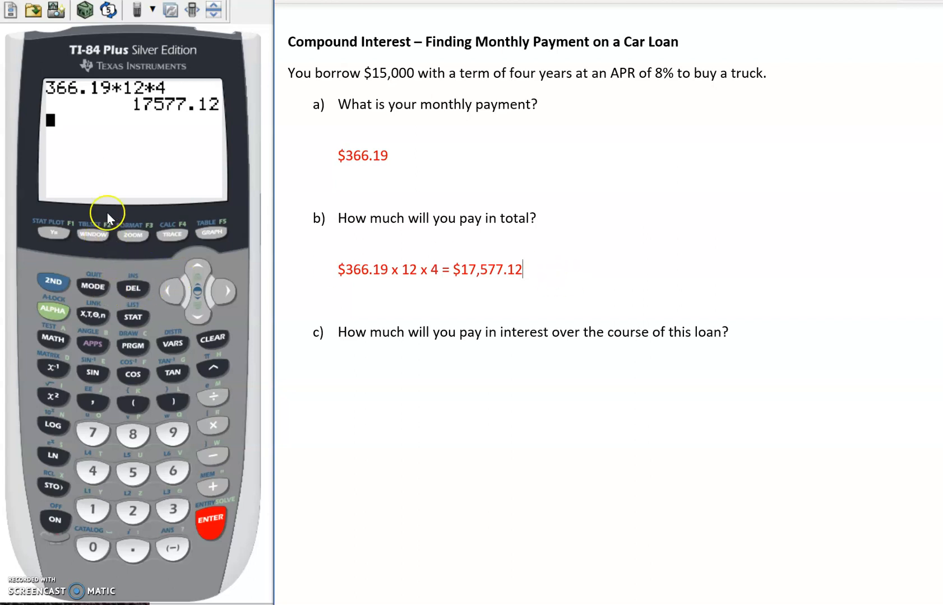
{"action": "mouse_move", "coordinate": [369, 168]}
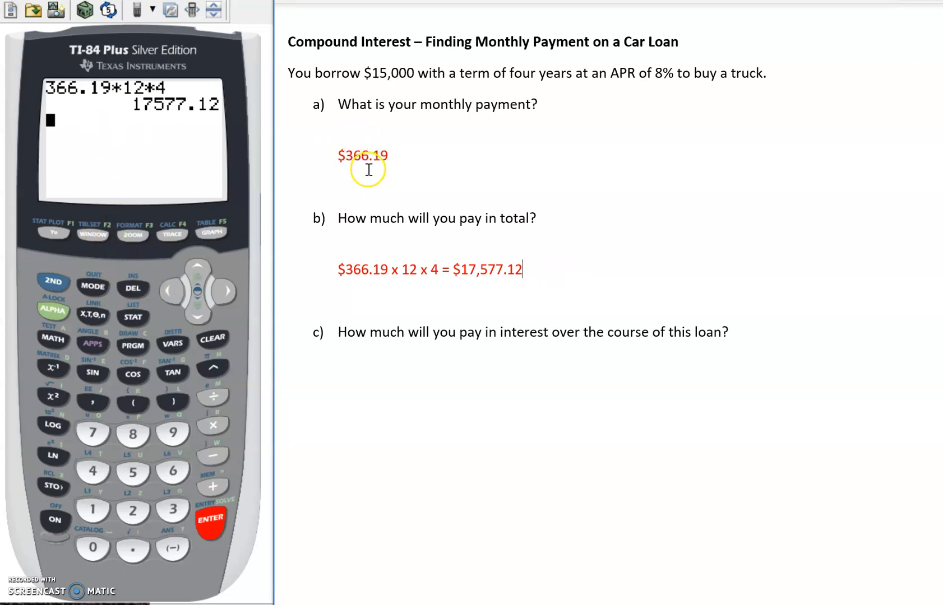
{"action": "mouse_move", "coordinate": [467, 155]}
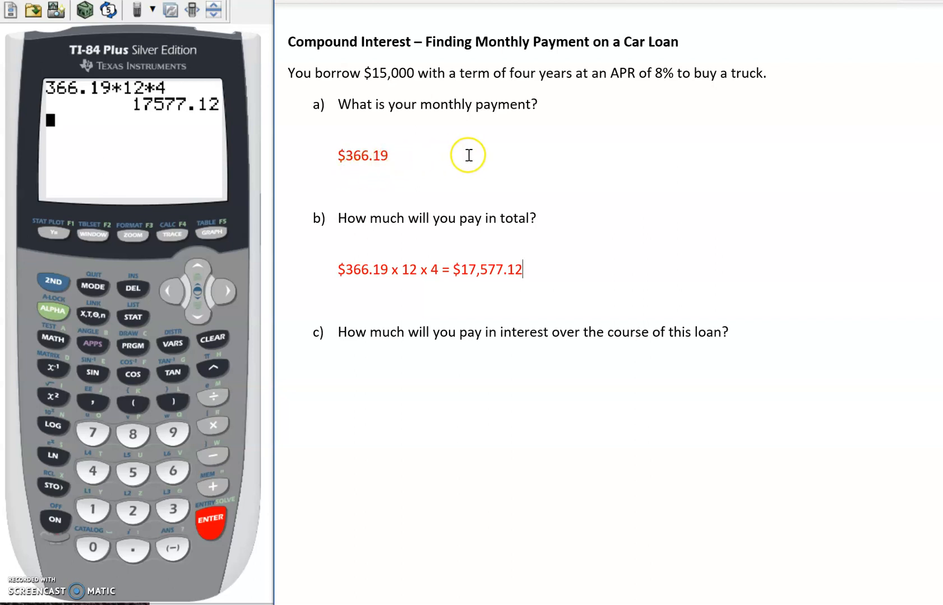
{"action": "mouse_move", "coordinate": [154, 168]}
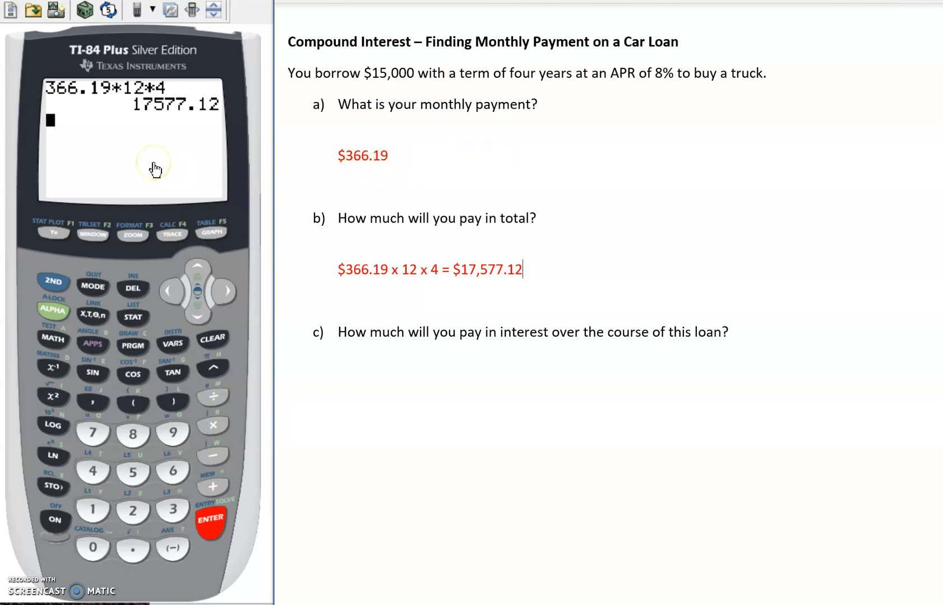
{"action": "type", "text": "366.2"}
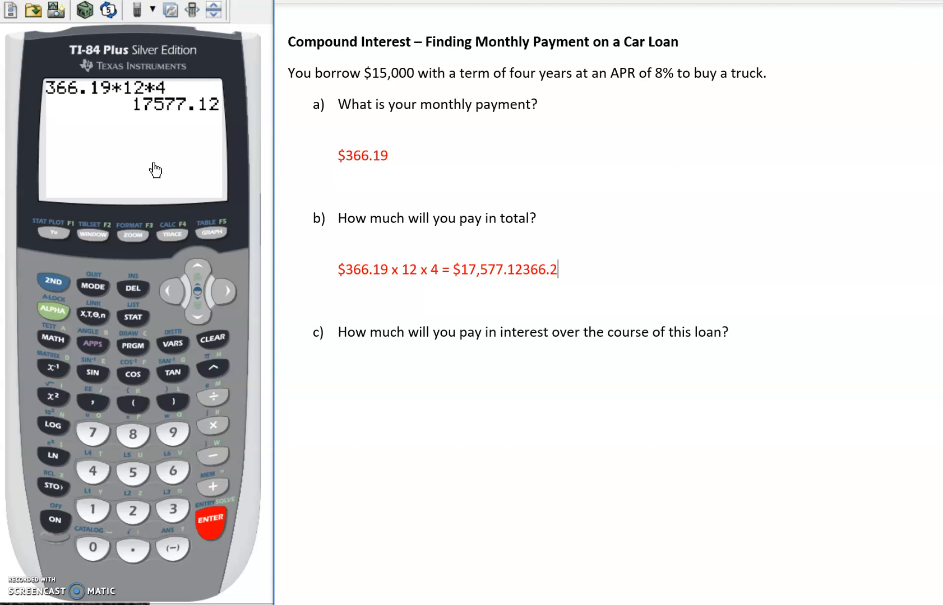
{"action": "key", "text": "BackSpace"}
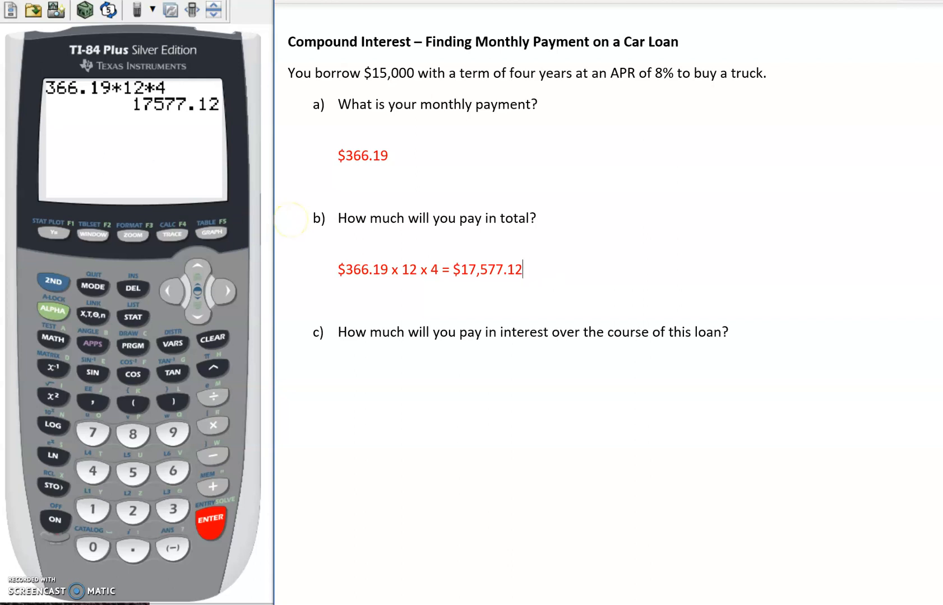
Evaluate 366.20*12*4 for comparison, giving 17577.6
{"action": "left_click", "coordinate": [173, 513]}
{"action": "type", "text": "366.20*12*4"}
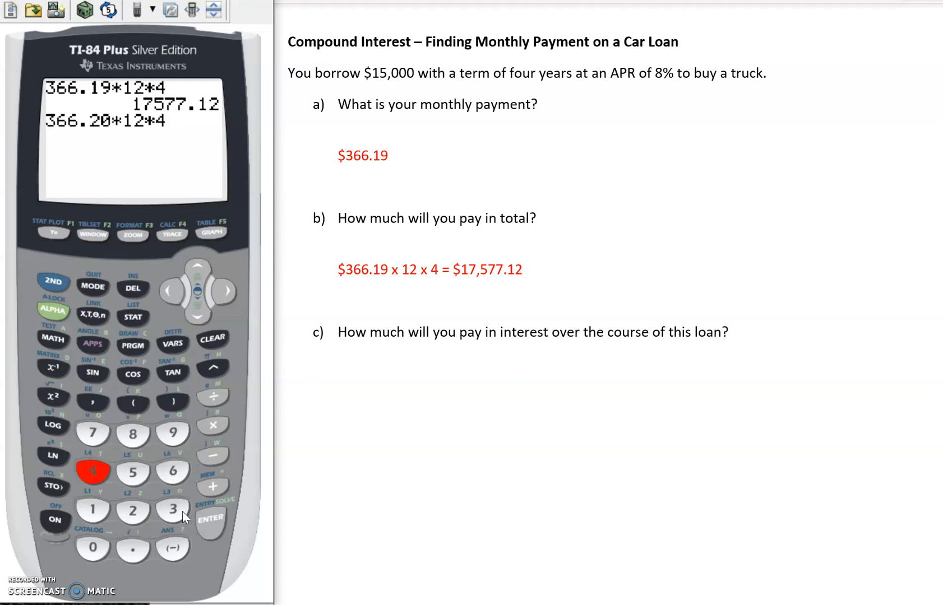
{"action": "left_click", "coordinate": [210, 518]}
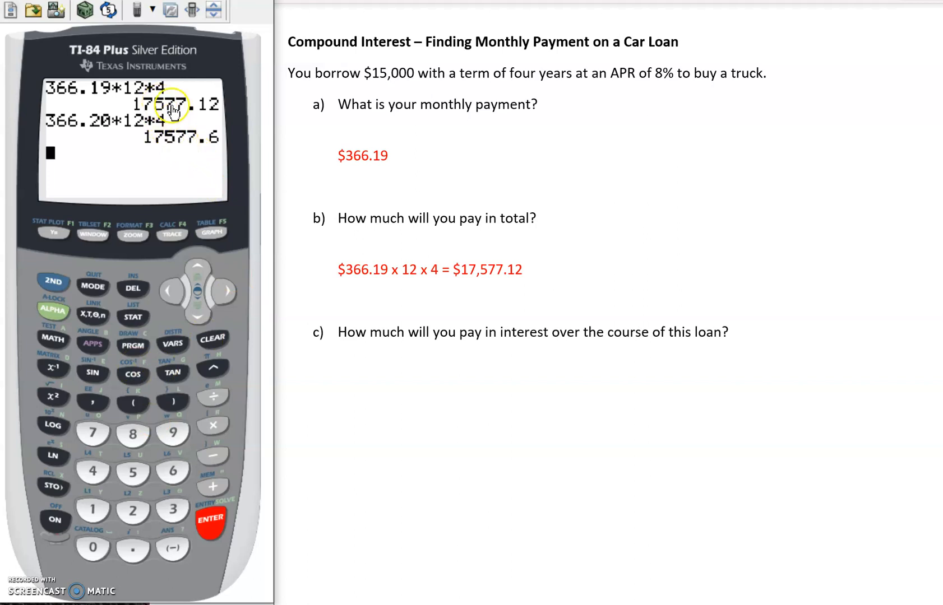
{"action": "mouse_move", "coordinate": [165, 150]}
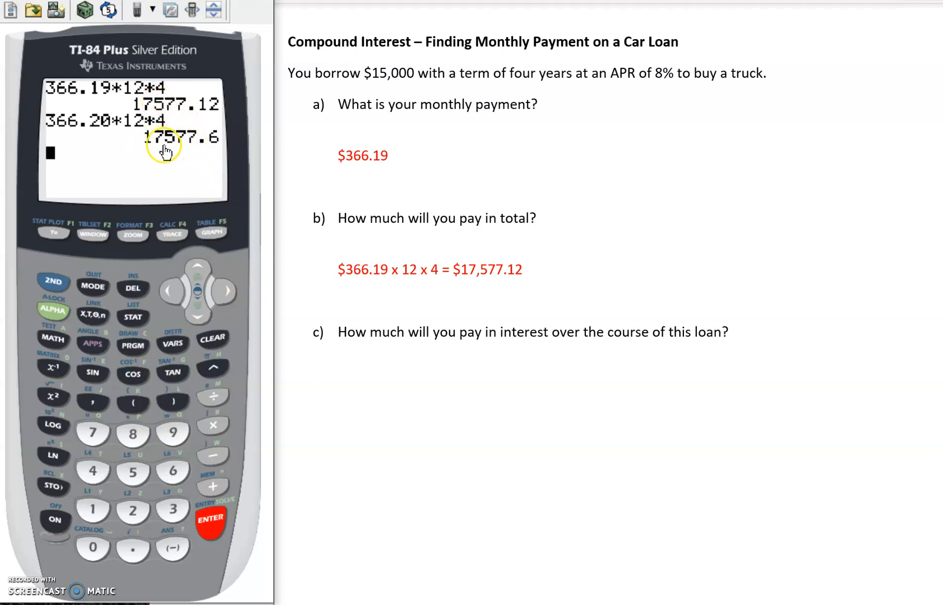
{"action": "mouse_move", "coordinate": [214, 149]}
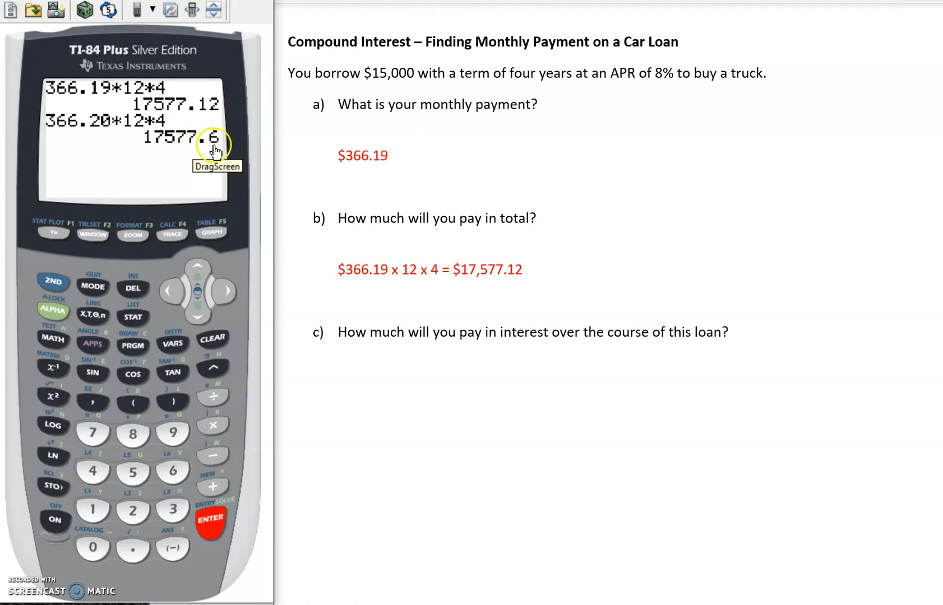
{"action": "mouse_move", "coordinate": [208, 174]}
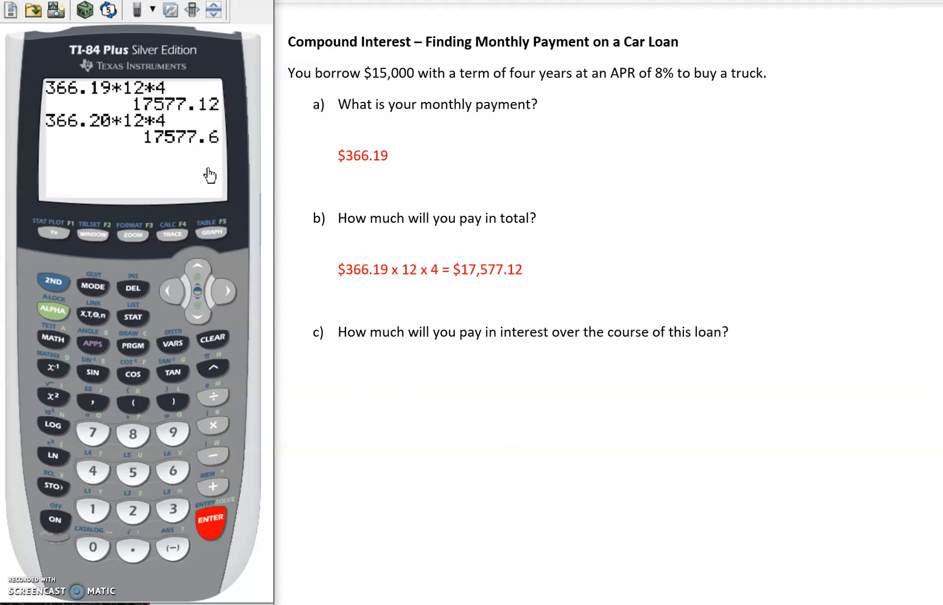
{"action": "mouse_move", "coordinate": [428, 366]}
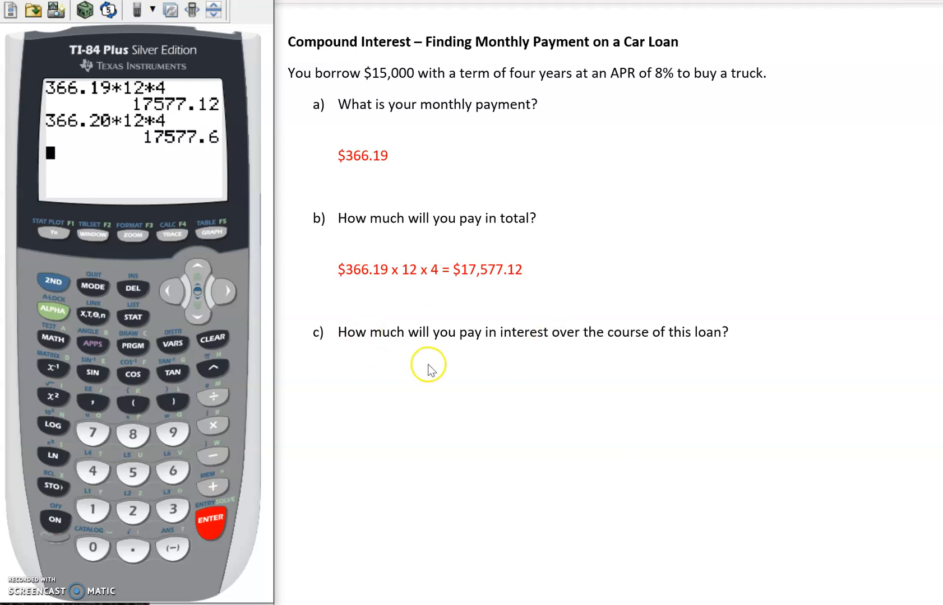
{"action": "mouse_move", "coordinate": [613, 348]}
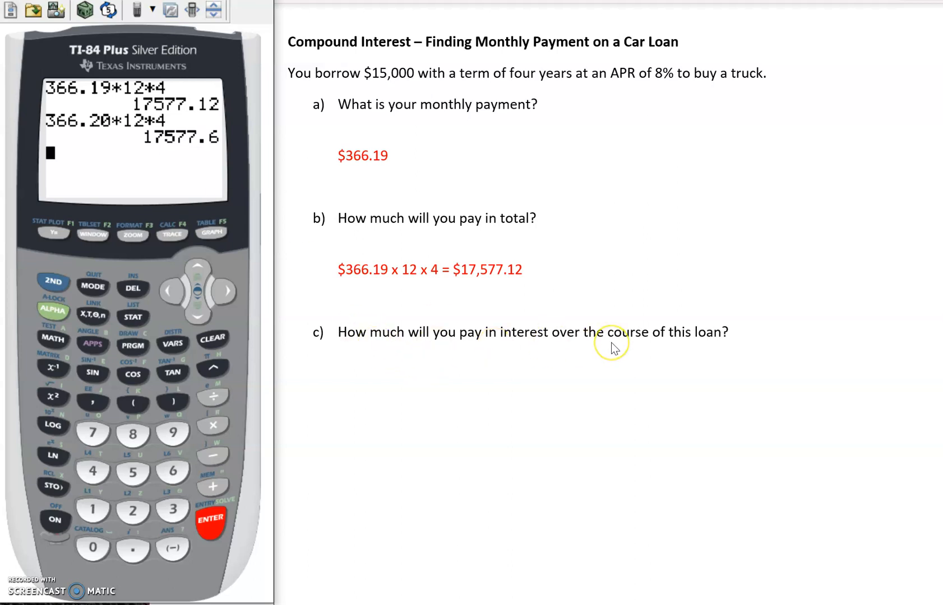
{"action": "mouse_move", "coordinate": [398, 387]}
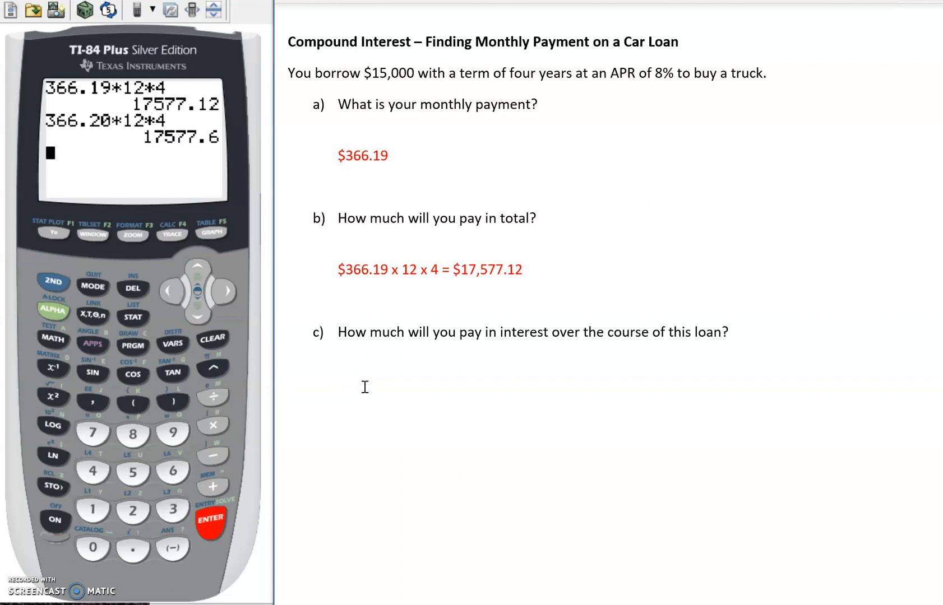
Write "$17,577.12 - $15,000 =" in red under question c)
{"action": "type", "text": "$"}
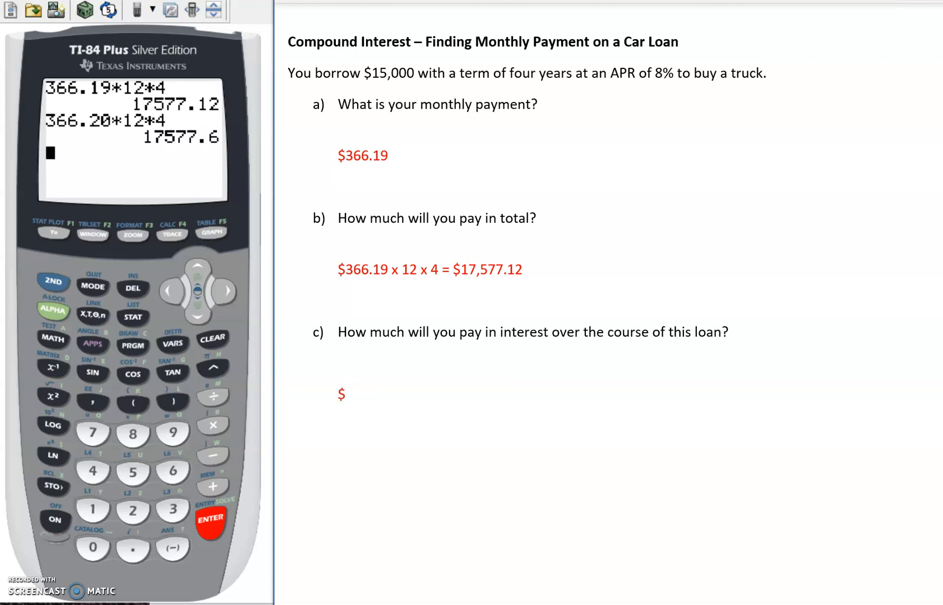
{"action": "type", "text": "17,5"}
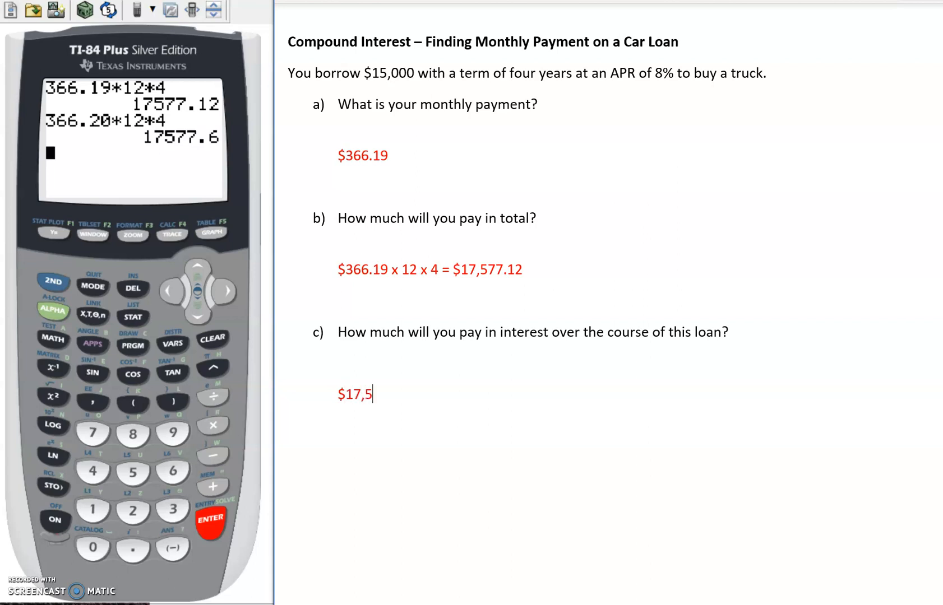
{"action": "type", "text": "77.12"}
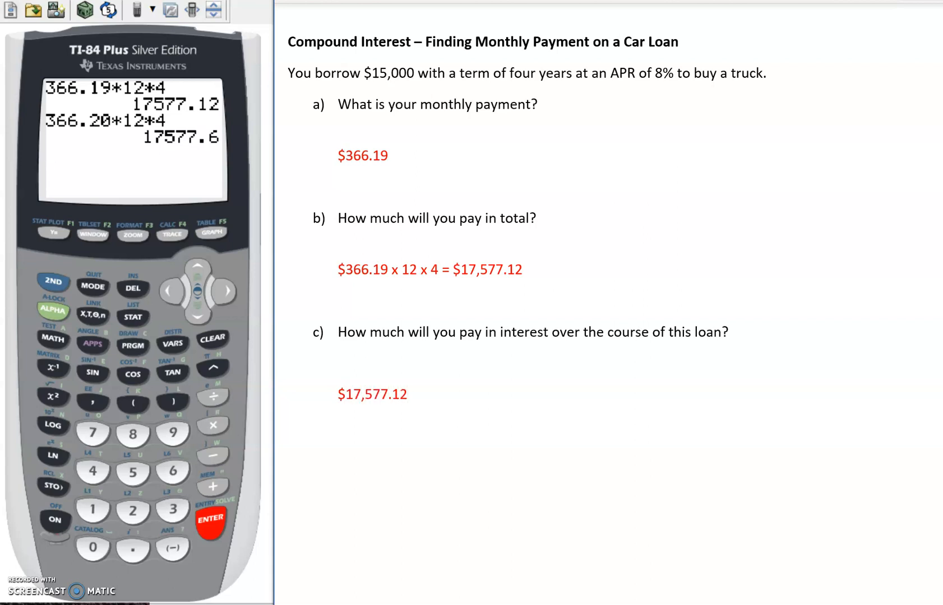
{"action": "type", "text": "- $"}
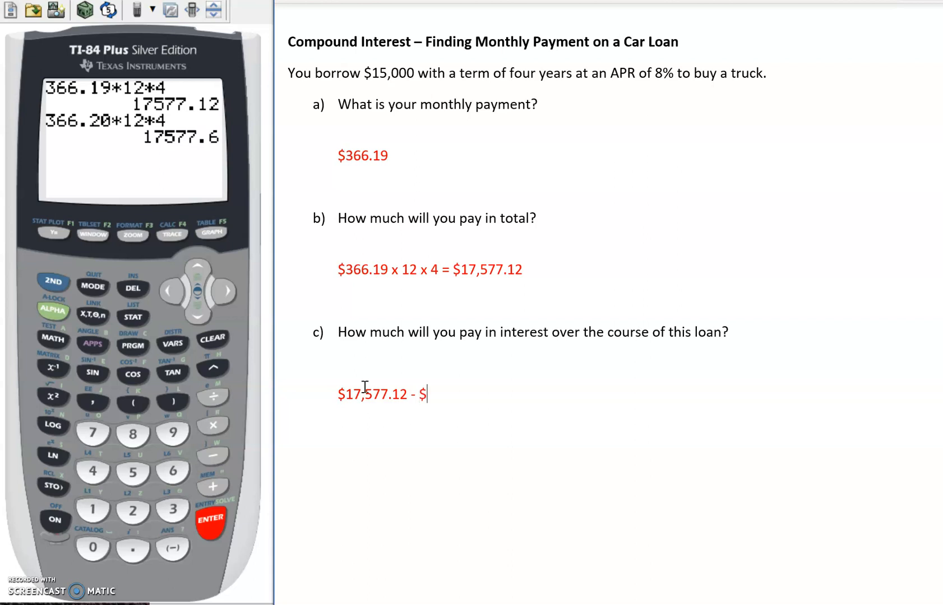
{"action": "type", "text": "15,000"}
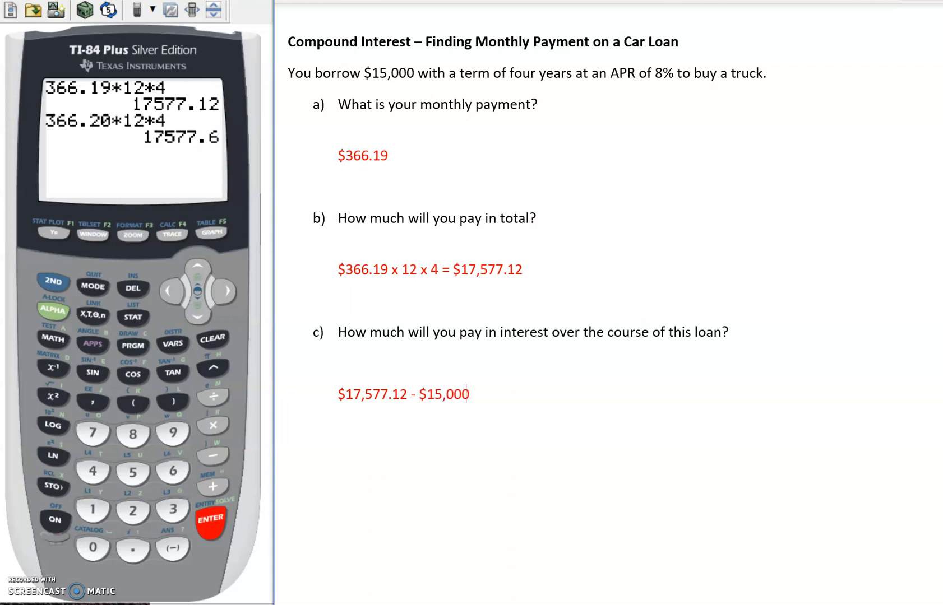
{"action": "type", "text": "="}
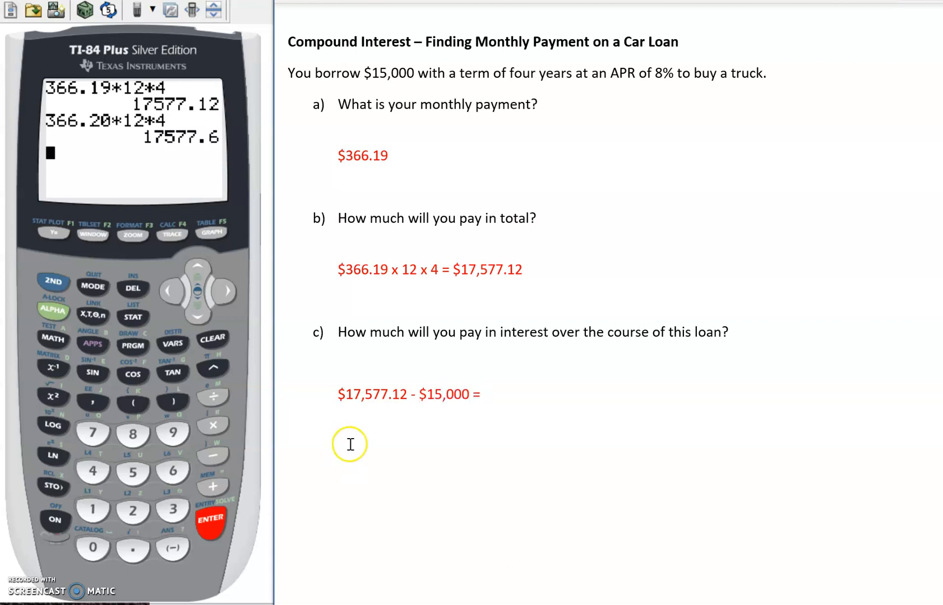
{"action": "mouse_move", "coordinate": [386, 410]}
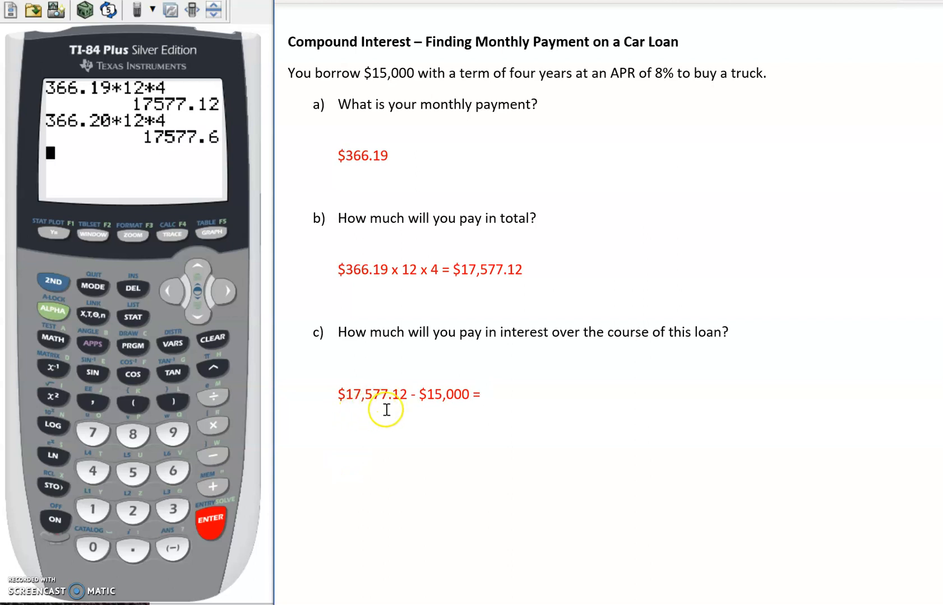
Finish the interest equation with the result $2,577.12
{"action": "left_click", "coordinate": [482, 395]}
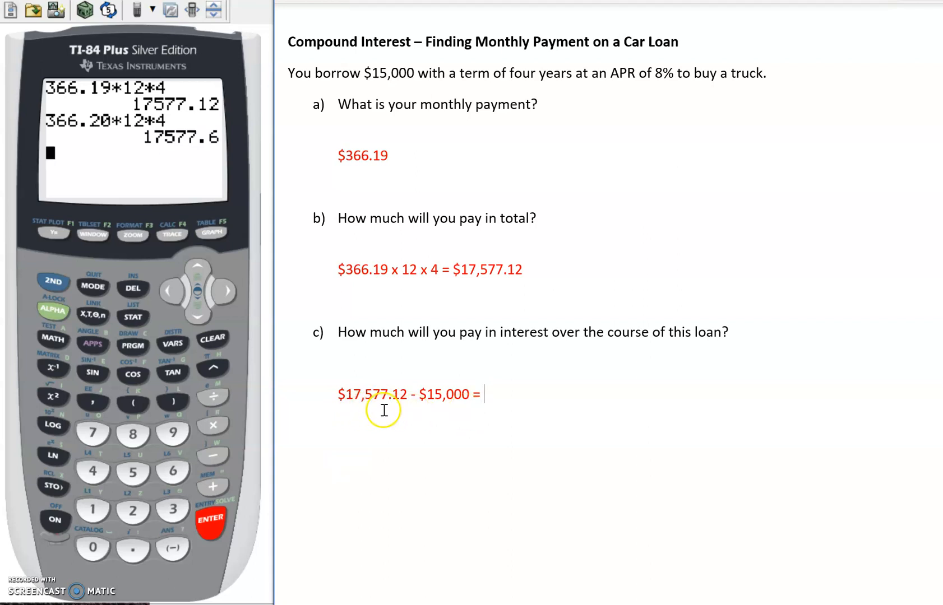
{"action": "mouse_move", "coordinate": [527, 431]}
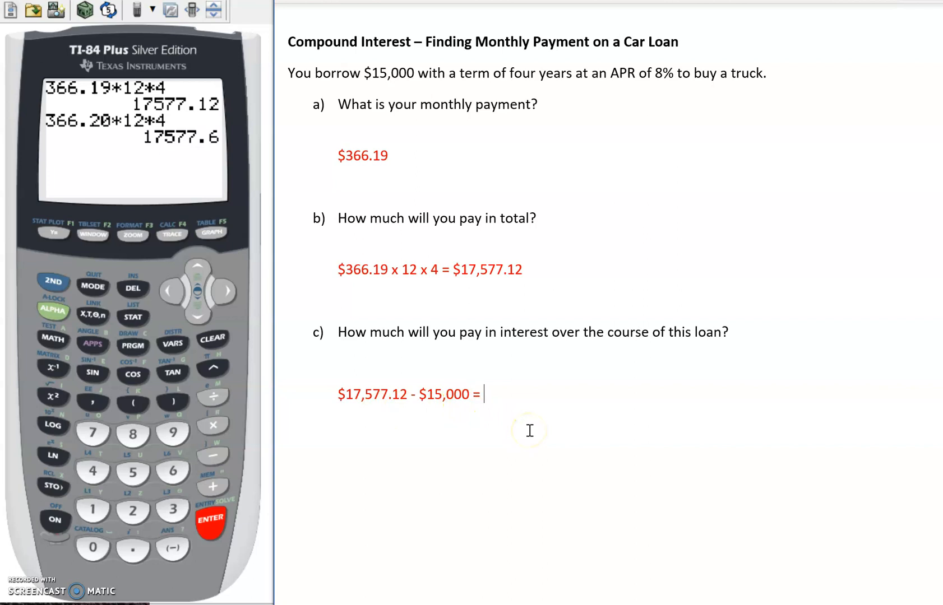
{"action": "type", "text": "$"}
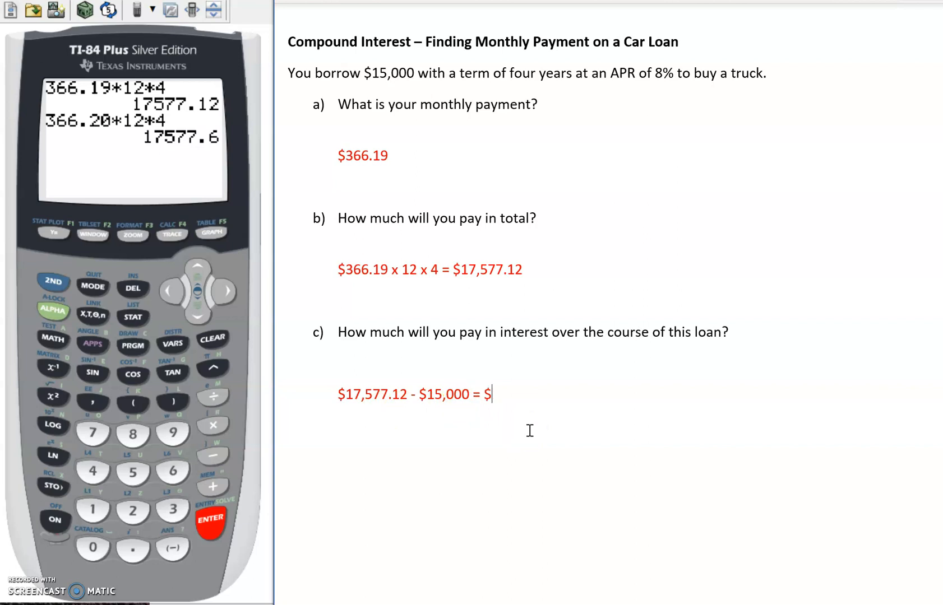
{"action": "type", "text": "2"}
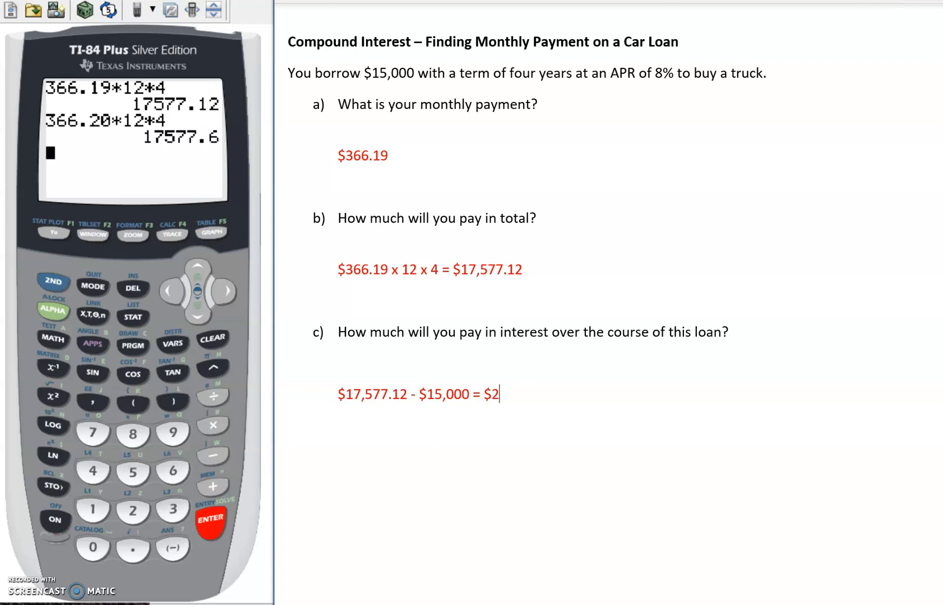
{"action": "type", "text": ",5"}
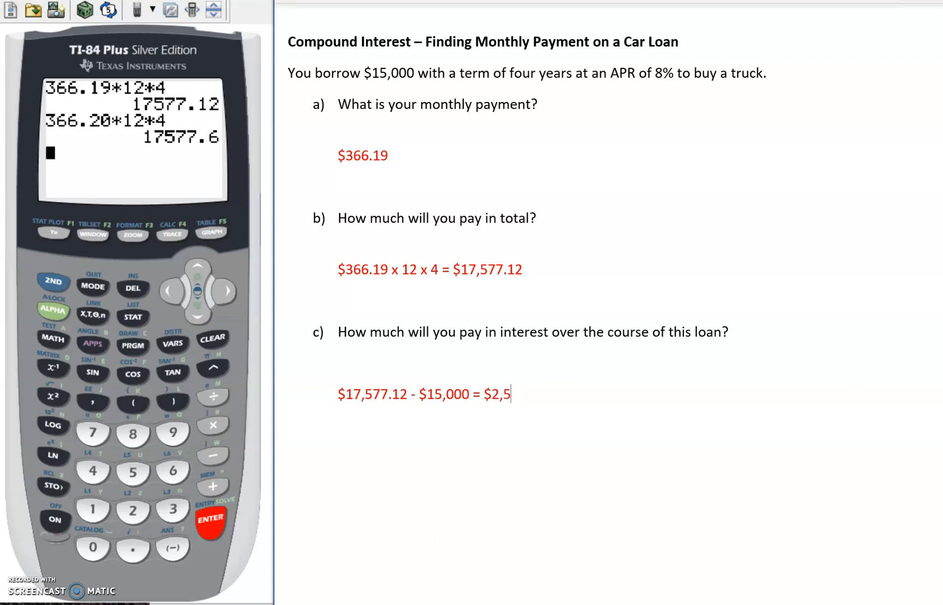
{"action": "type", "text": "77.12"}
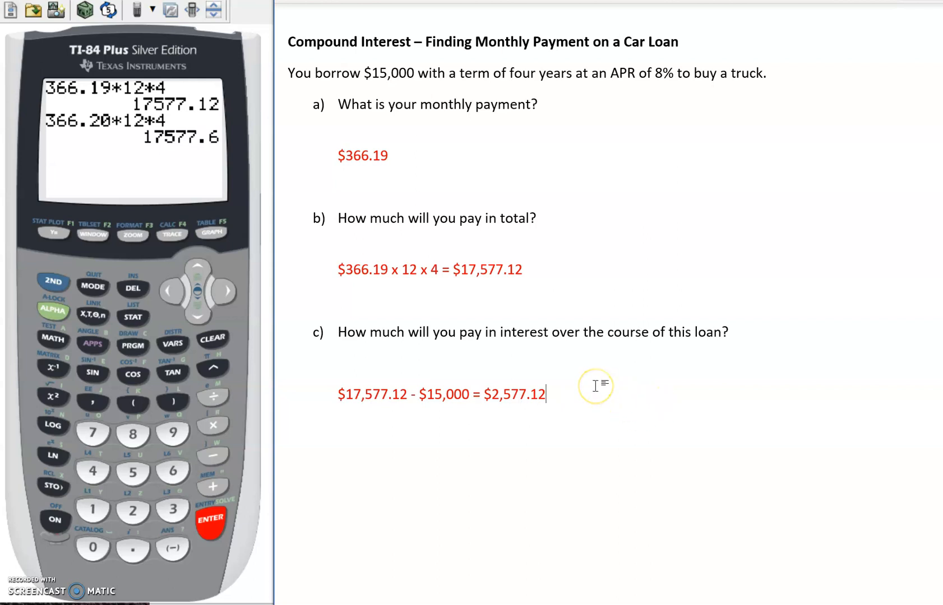
{"action": "mouse_move", "coordinate": [601, 384]}
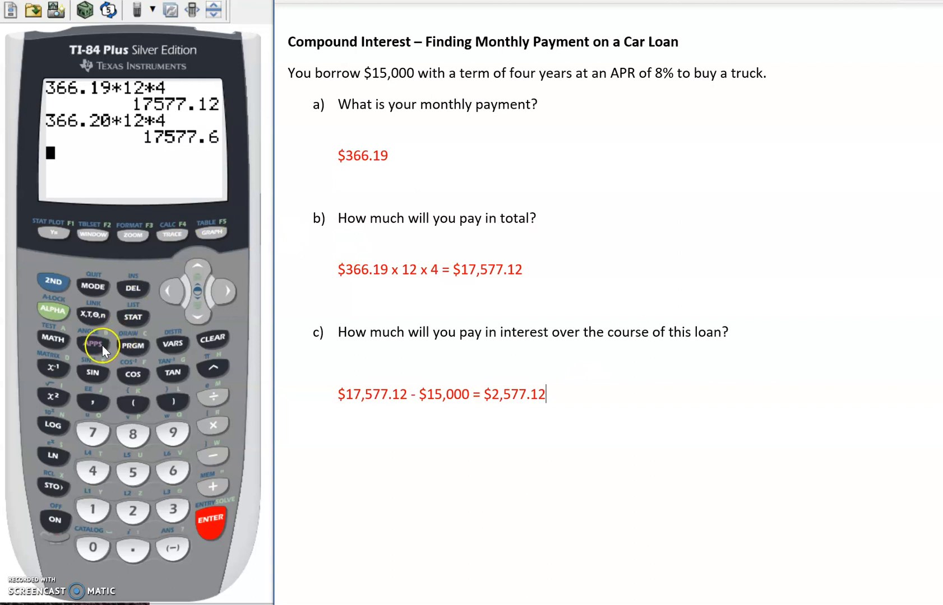
Reach the Finance application's function list from the APPS menu
{"action": "left_click", "coordinate": [93, 344]}
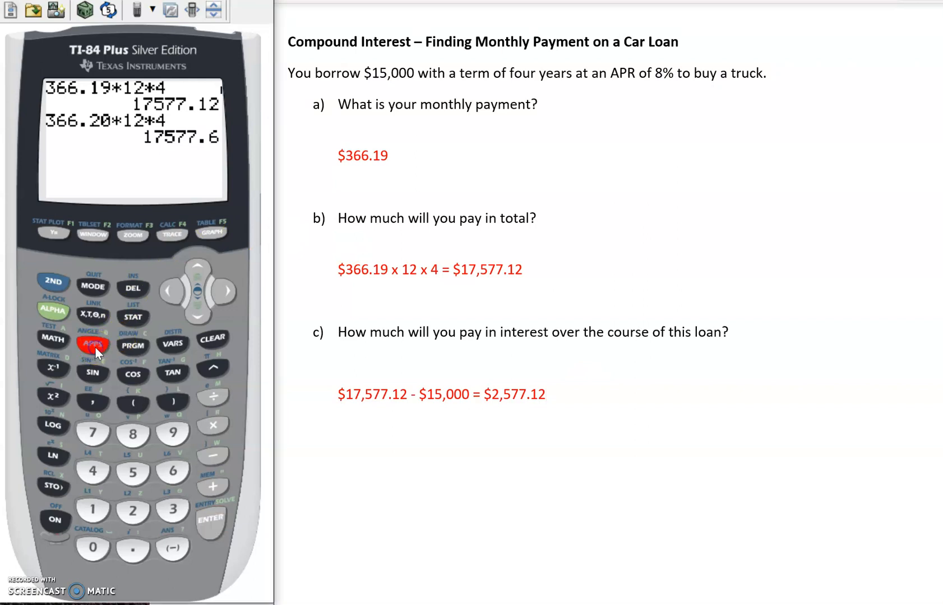
{"action": "left_click", "coordinate": [92, 342]}
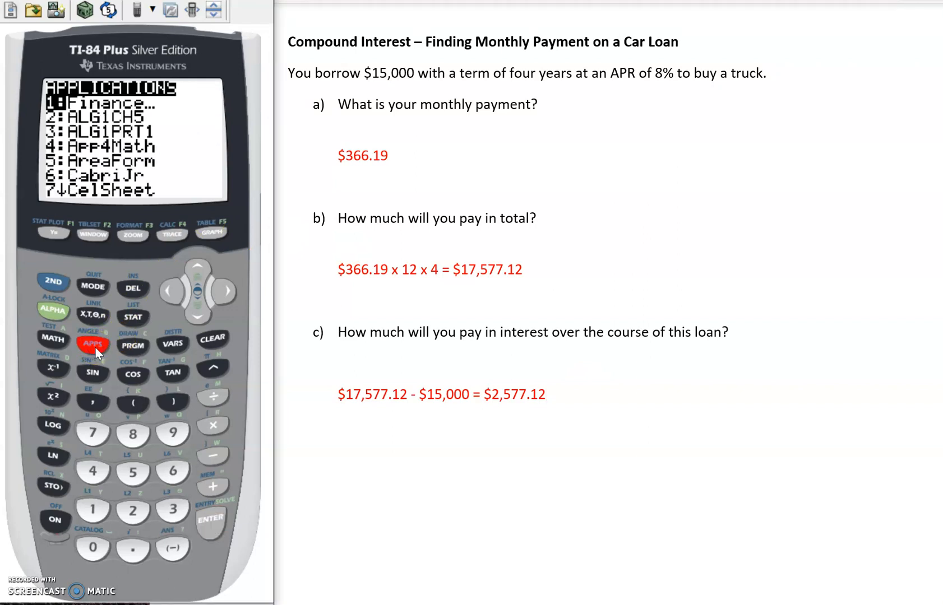
{"action": "left_click", "coordinate": [209, 517]}
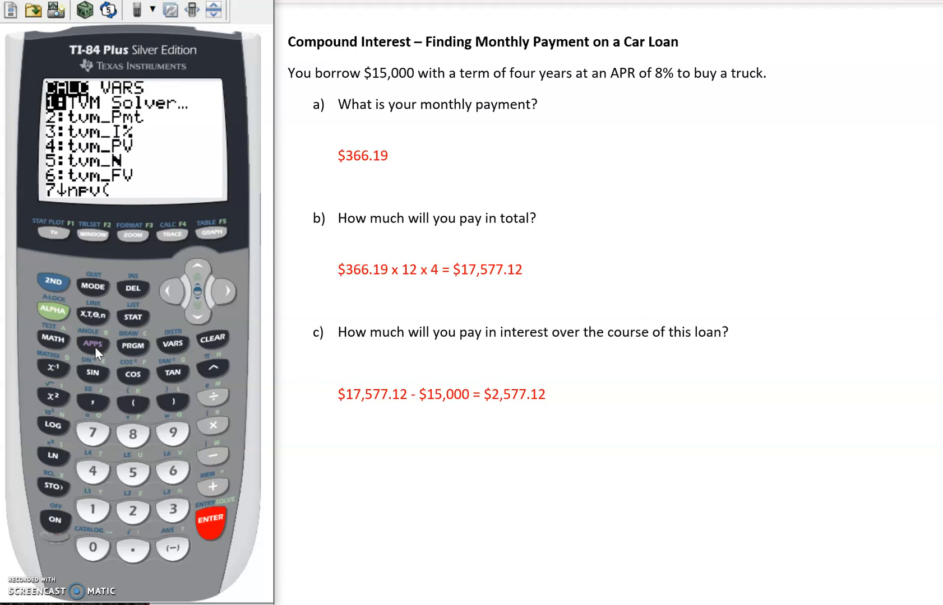
{"action": "left_click", "coordinate": [201, 311]}
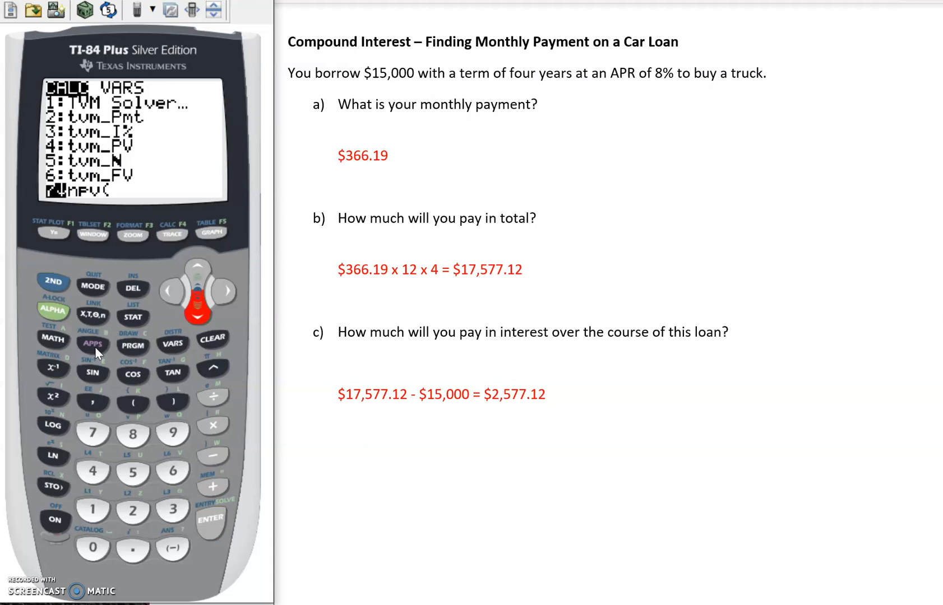
Scroll past ΣPrn( to A:ΣInt( and paste ΣInt( onto the home screen
{"action": "scroll", "scroll_direction": "down", "scroll_amount": 3}
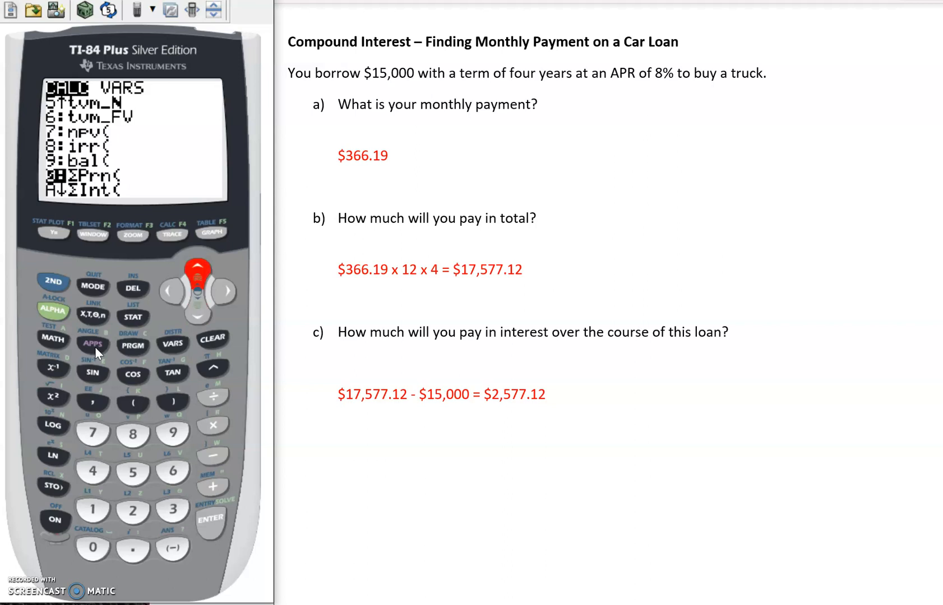
{"action": "left_click", "coordinate": [197, 314]}
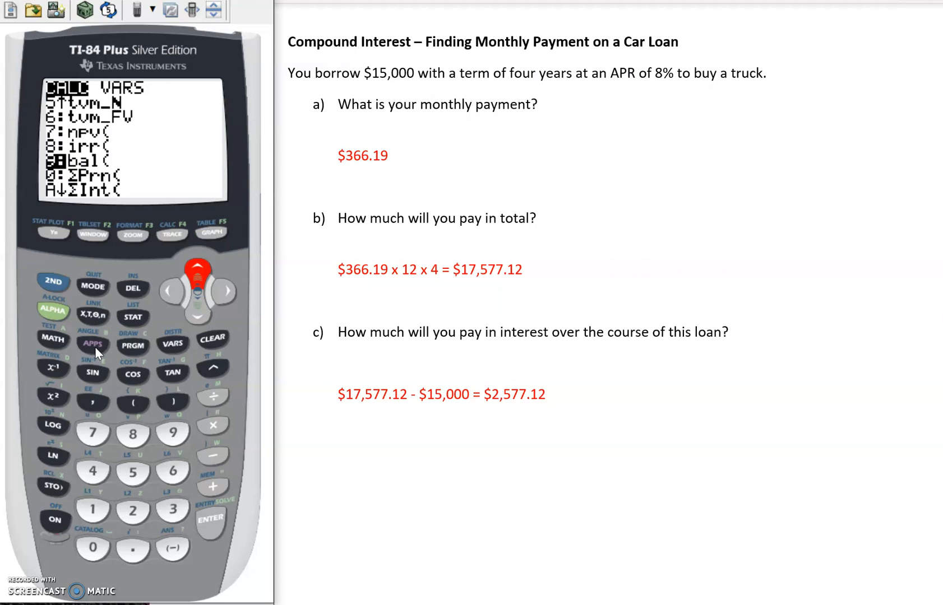
{"action": "left_click", "coordinate": [197, 313]}
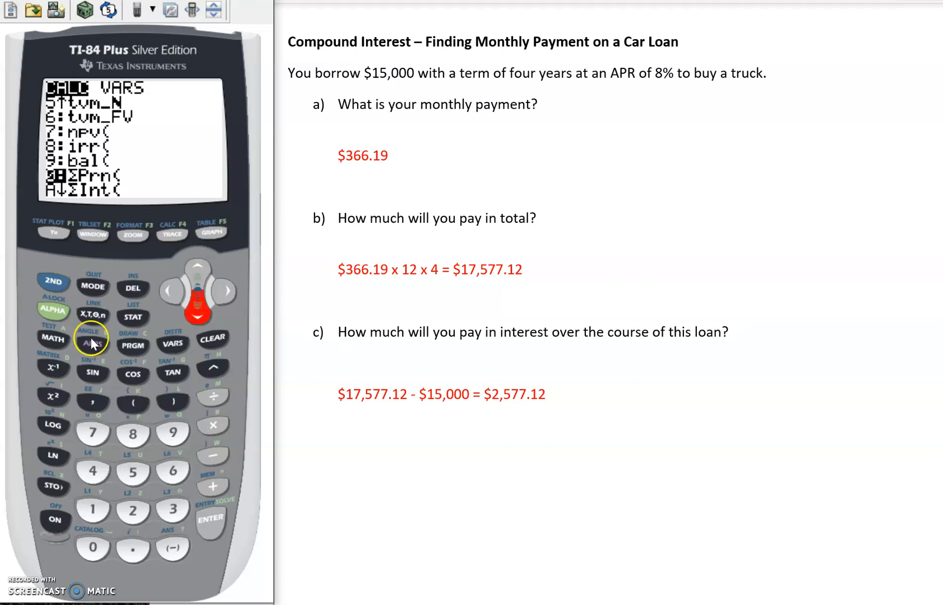
{"action": "mouse_move", "coordinate": [72, 192]}
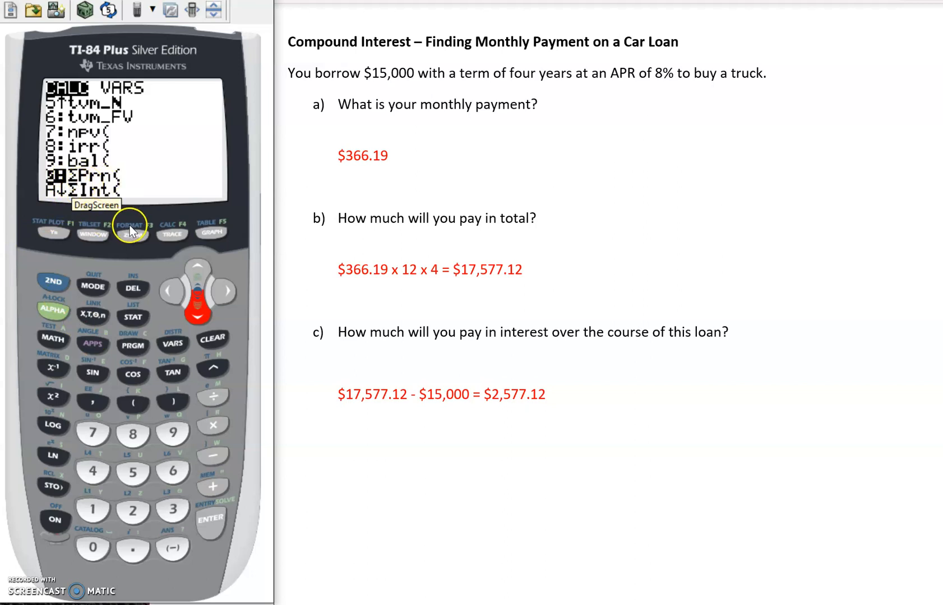
{"action": "mouse_move", "coordinate": [132, 262]}
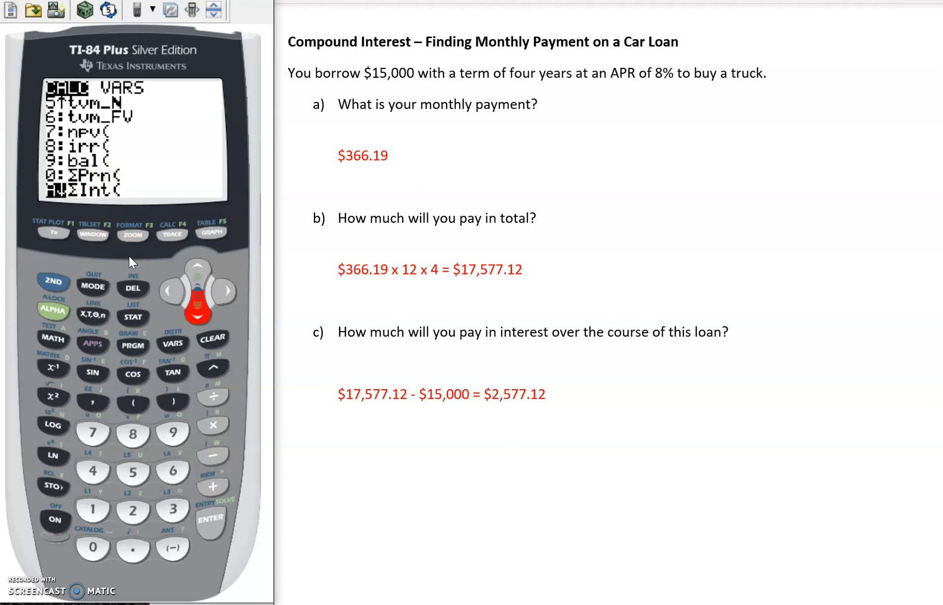
{"action": "mouse_move", "coordinate": [75, 204]}
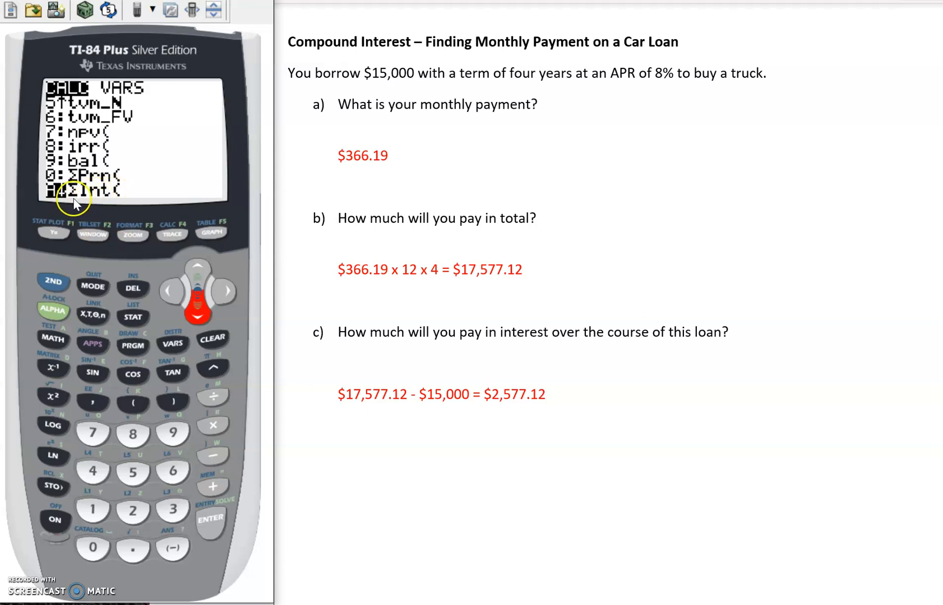
{"action": "left_click", "coordinate": [210, 518]}
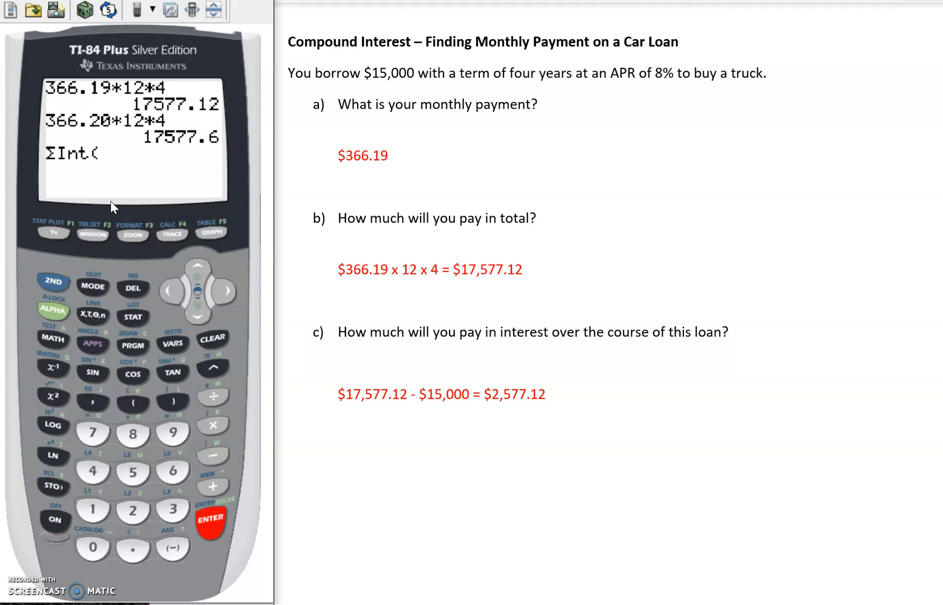
Evaluate ΣInt(1,4*12), getting total interest of -2577.304086 over 48 payments
{"action": "left_click", "coordinate": [93, 510]}
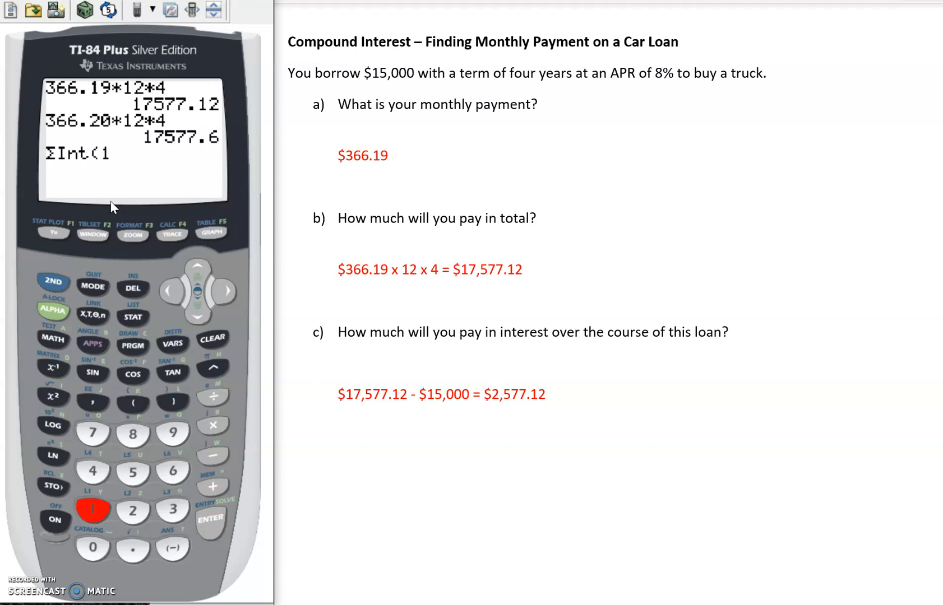
{"action": "left_click", "coordinate": [93, 400]}
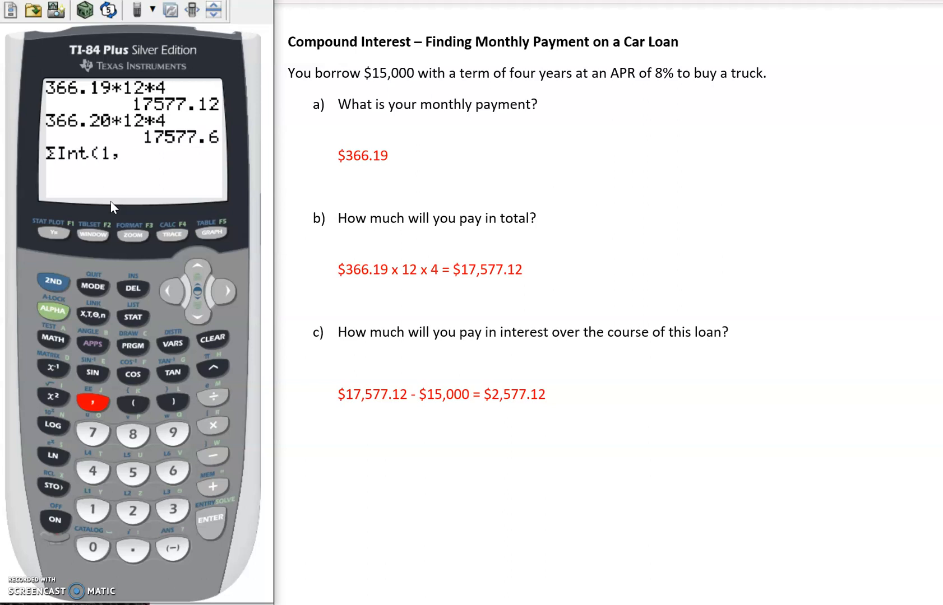
{"action": "left_click", "coordinate": [133, 514]}
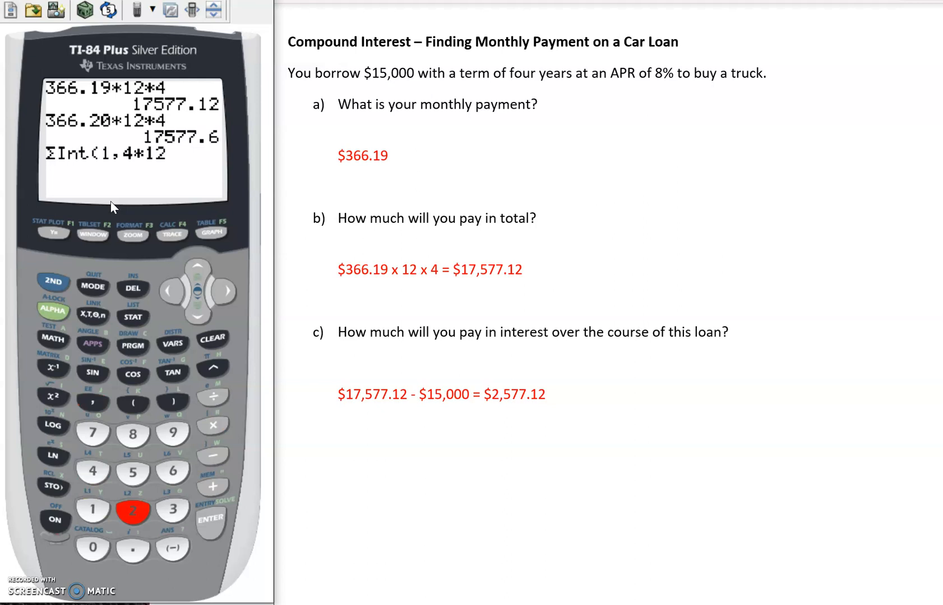
{"action": "left_click", "coordinate": [171, 401]}
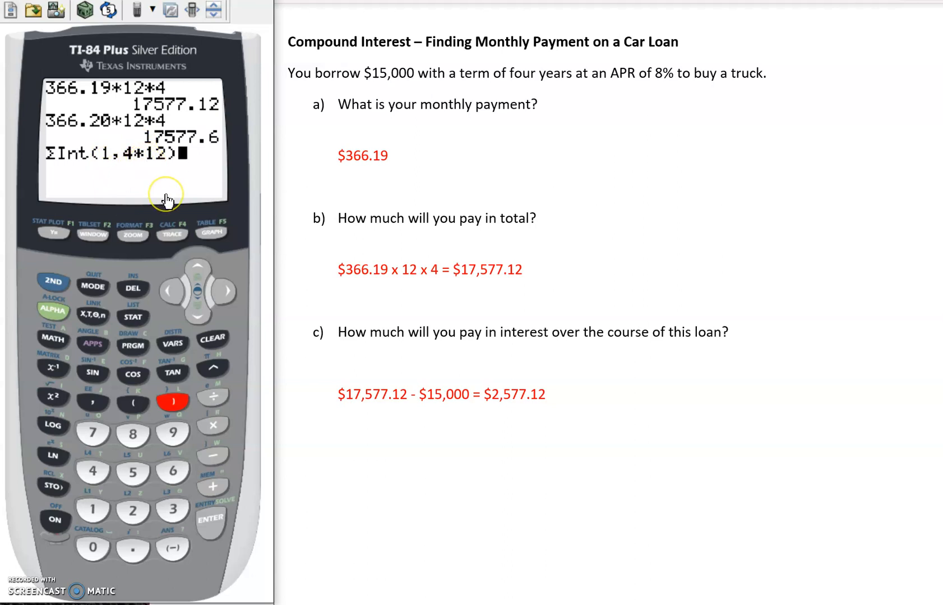
{"action": "left_click", "coordinate": [211, 518]}
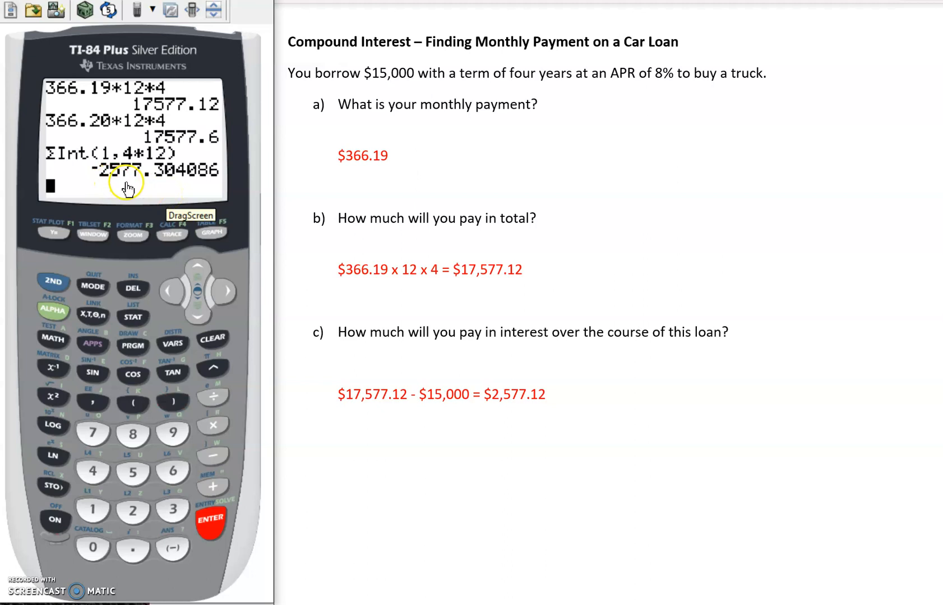
{"action": "mouse_move", "coordinate": [510, 412]}
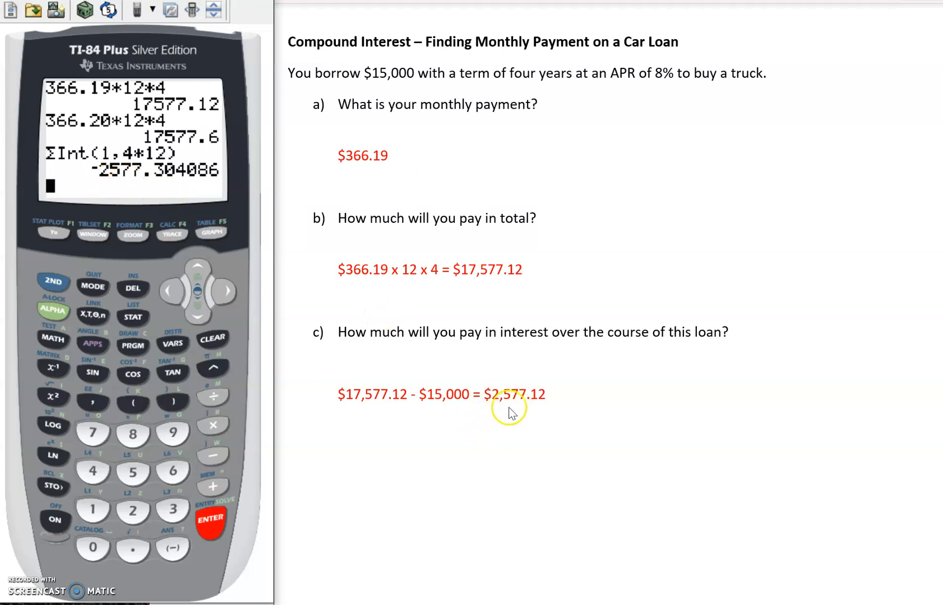
{"action": "mouse_move", "coordinate": [127, 184]}
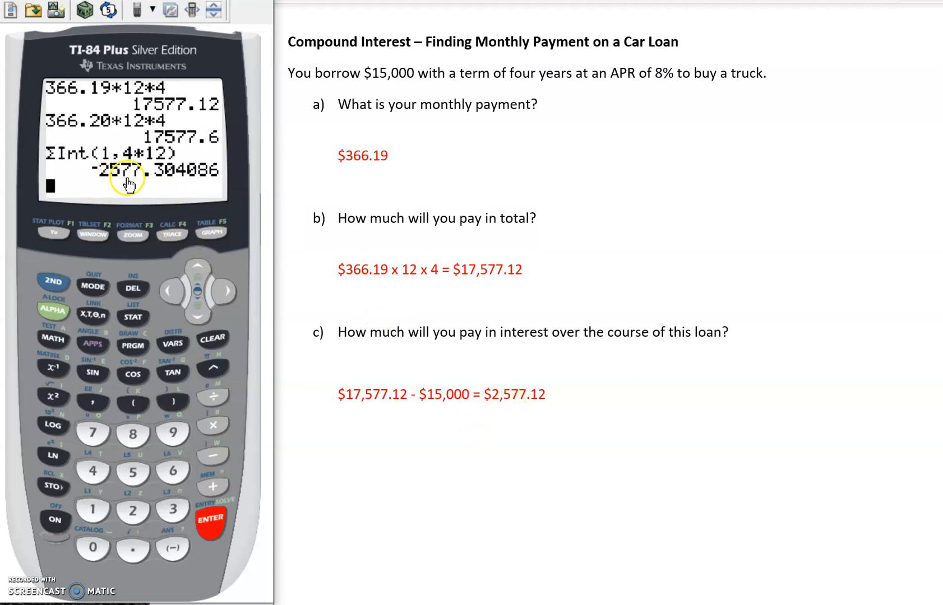
{"action": "mouse_move", "coordinate": [147, 184]}
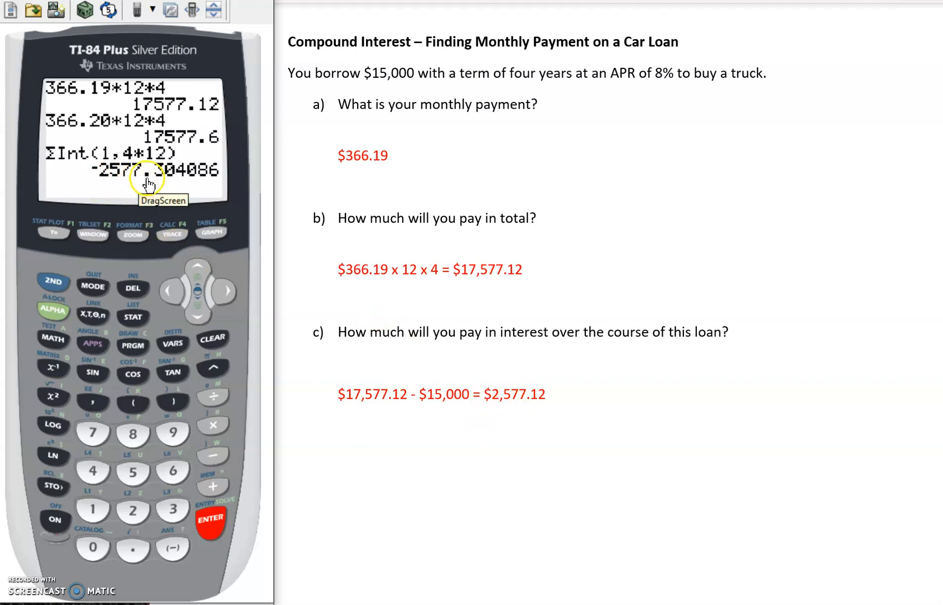
{"action": "mouse_move", "coordinate": [502, 411]}
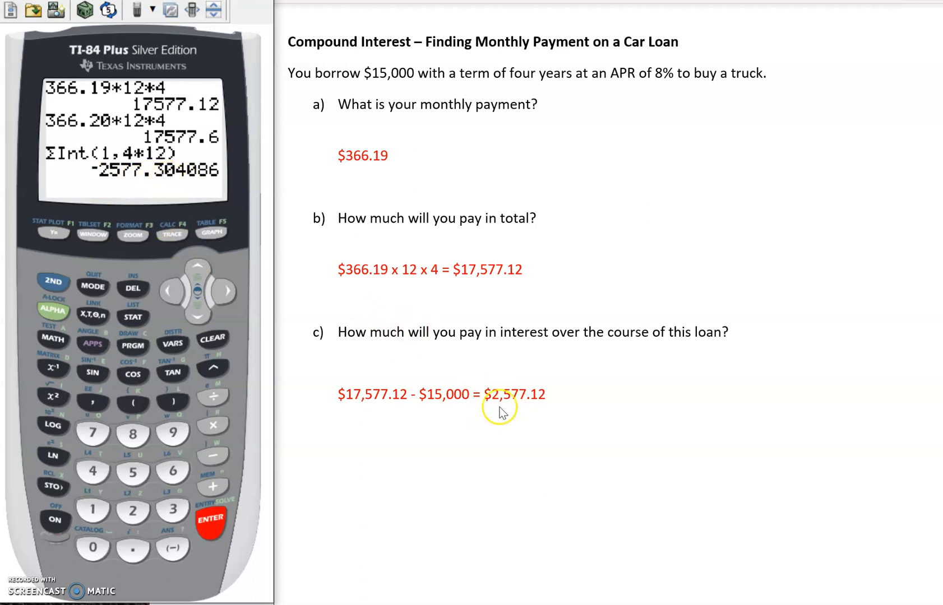
{"action": "mouse_move", "coordinate": [553, 409]}
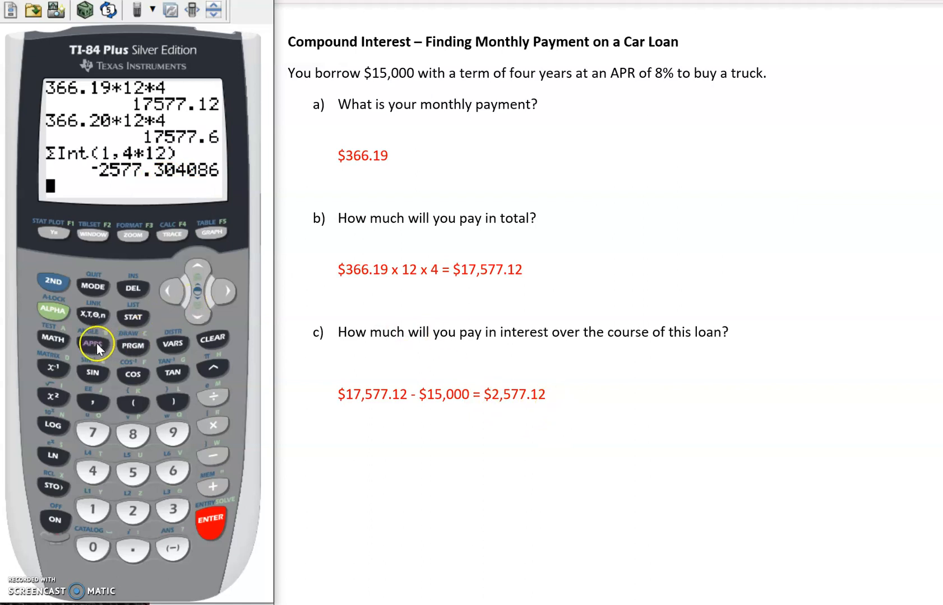
{"action": "left_click", "coordinate": [93, 345]}
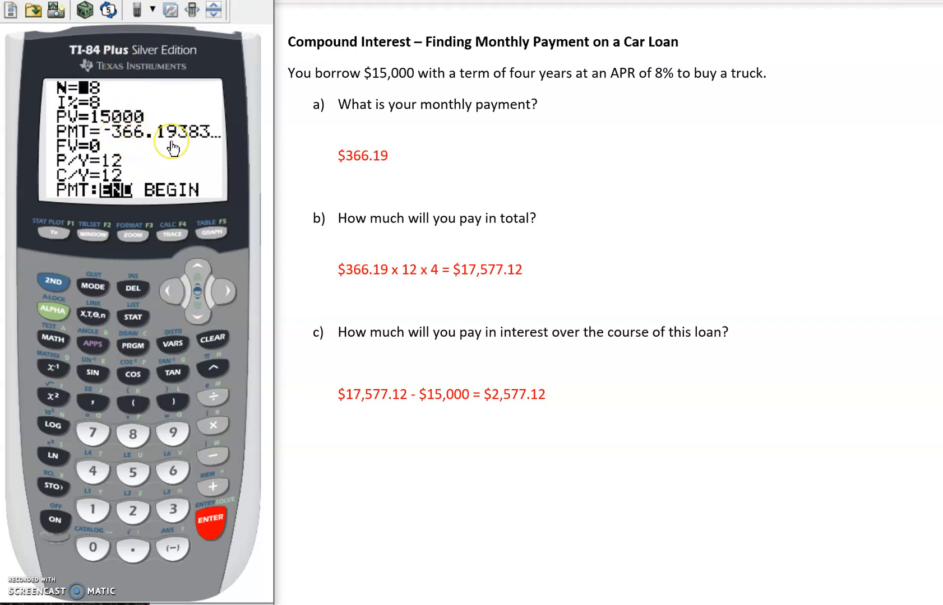
{"action": "mouse_move", "coordinate": [384, 165]}
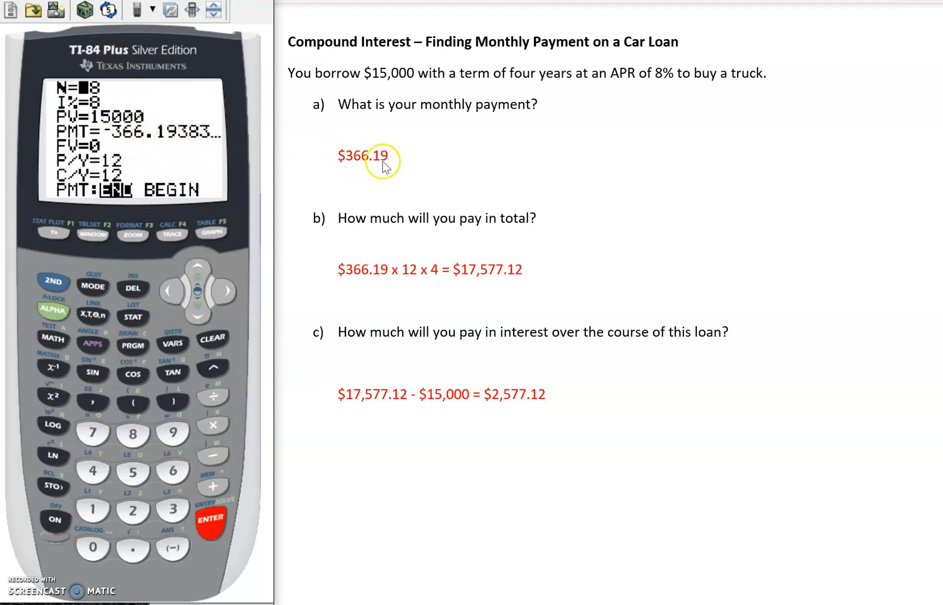
{"action": "mouse_move", "coordinate": [183, 152]}
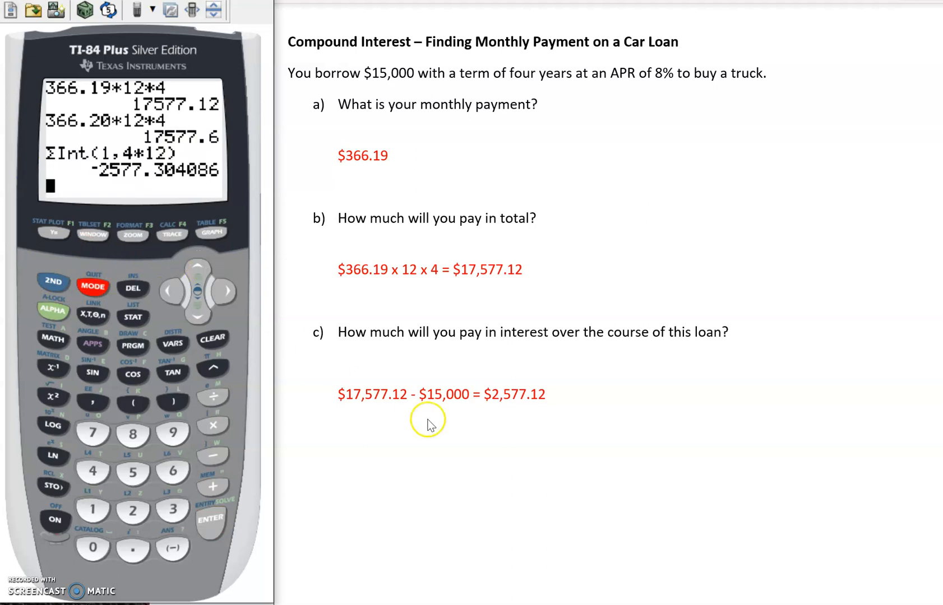
{"action": "mouse_move", "coordinate": [110, 188]}
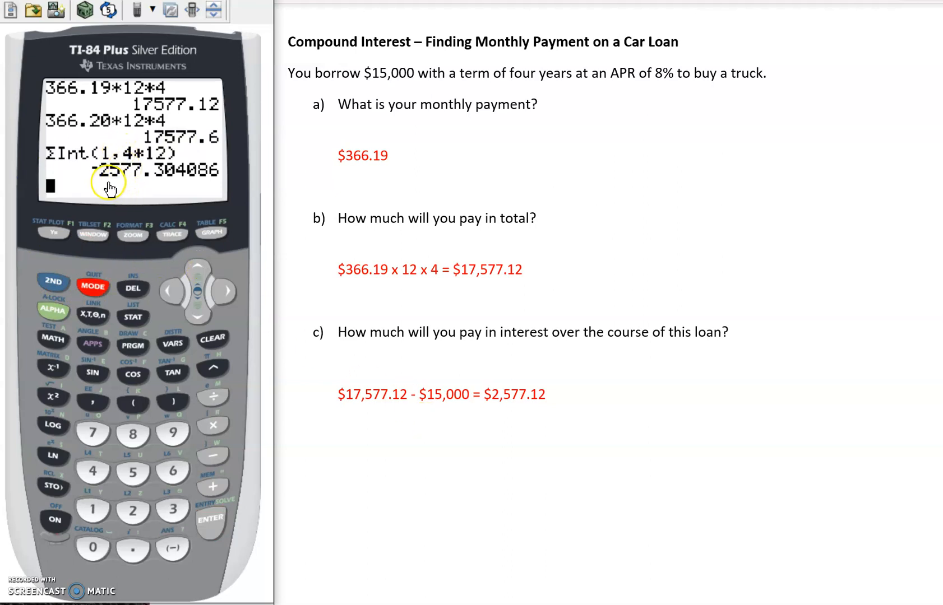
{"action": "mouse_move", "coordinate": [516, 451]}
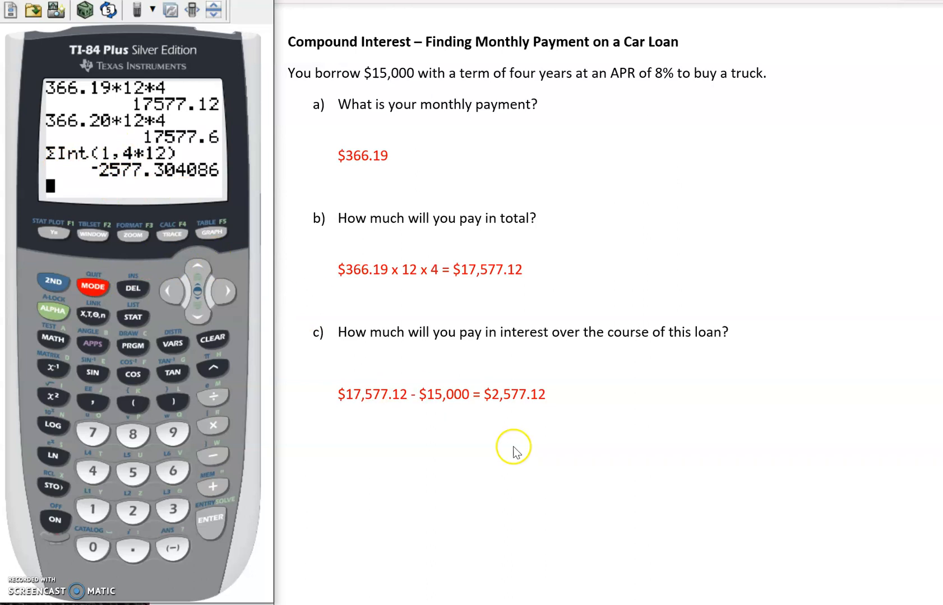
{"action": "mouse_move", "coordinate": [243, 252]}
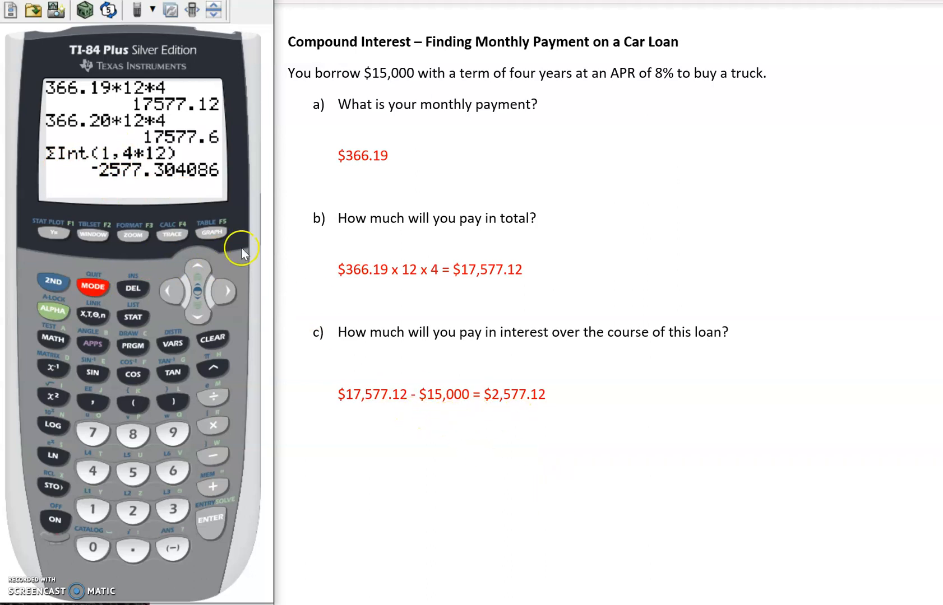
{"action": "mouse_move", "coordinate": [142, 194]}
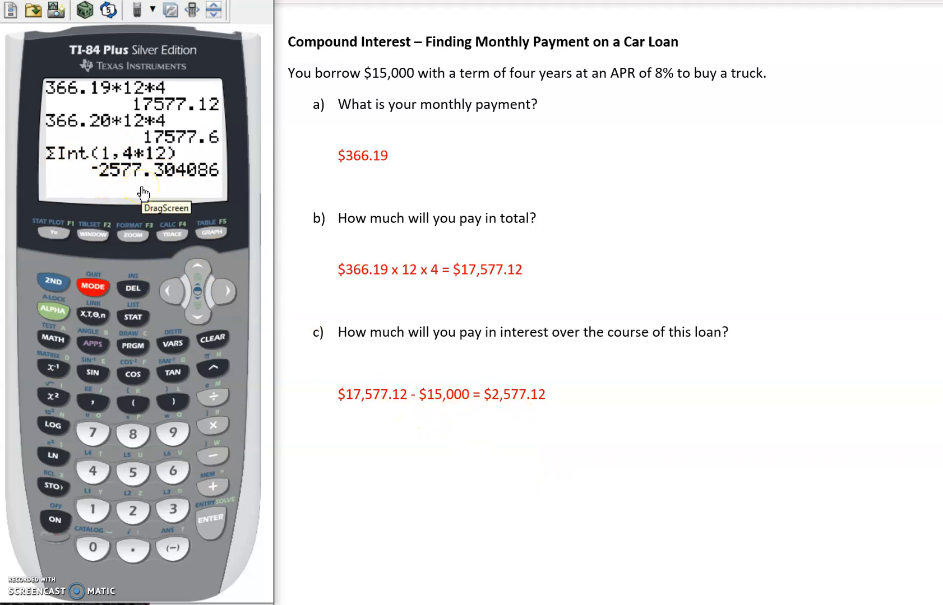
{"action": "mouse_move", "coordinate": [312, 295]}
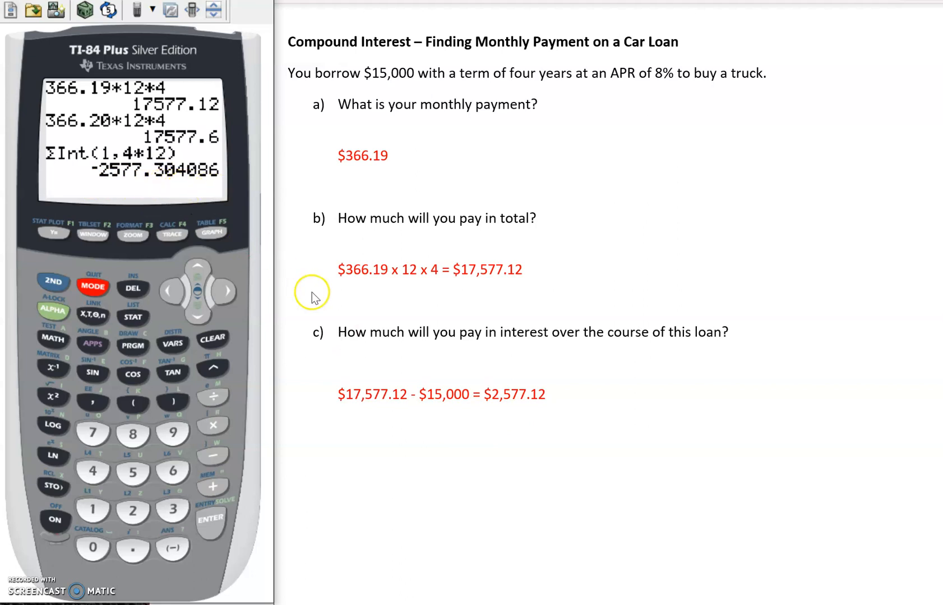